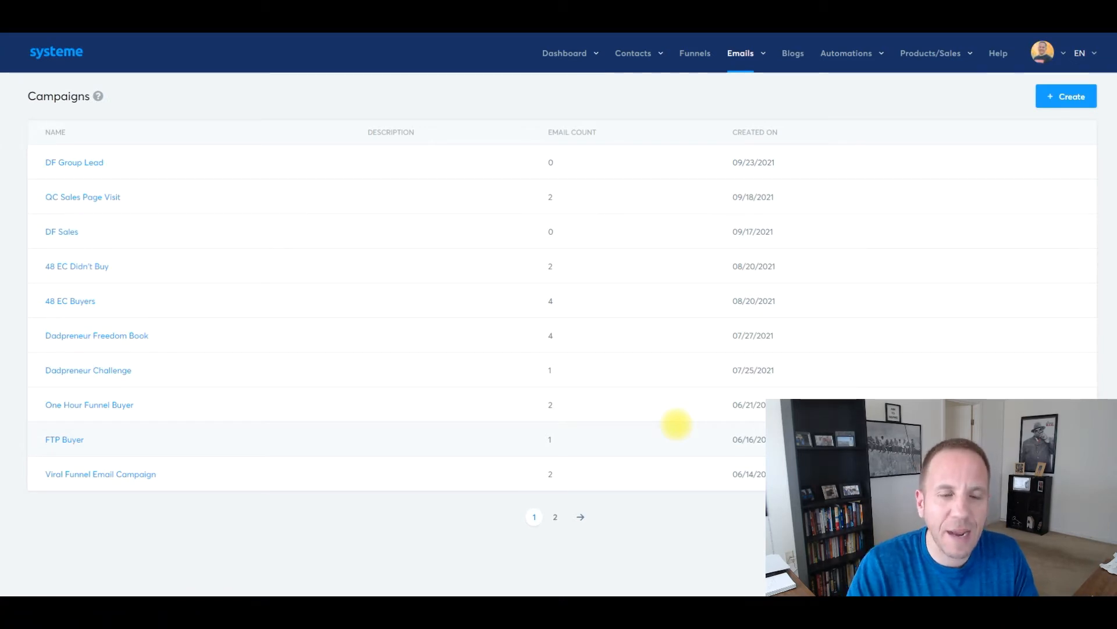
mouse_move(662, 416)
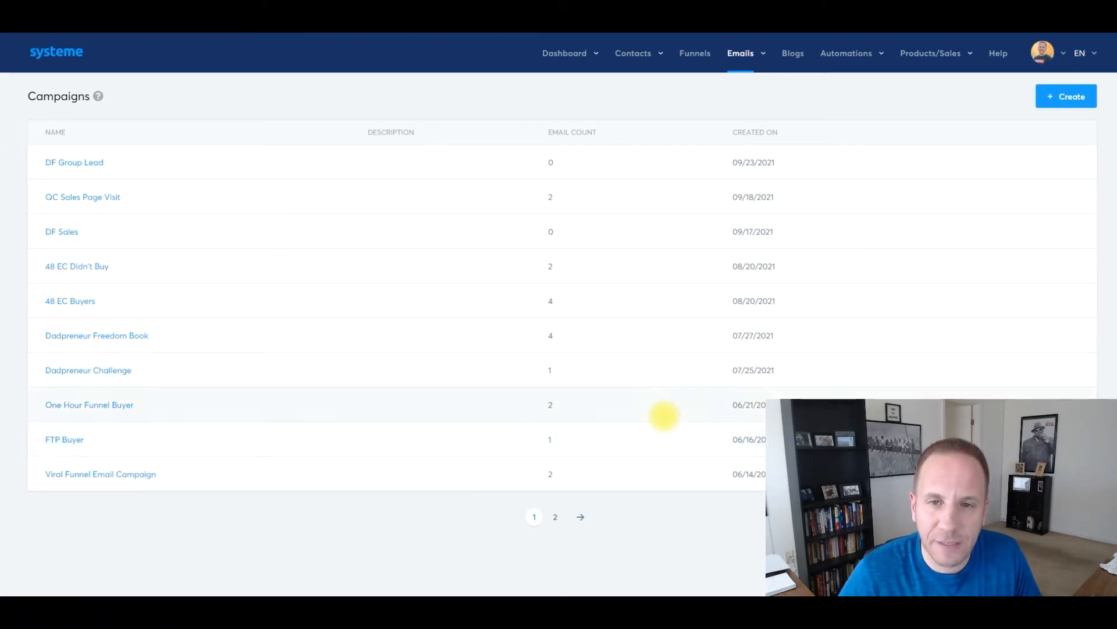
mouse_move(614, 342)
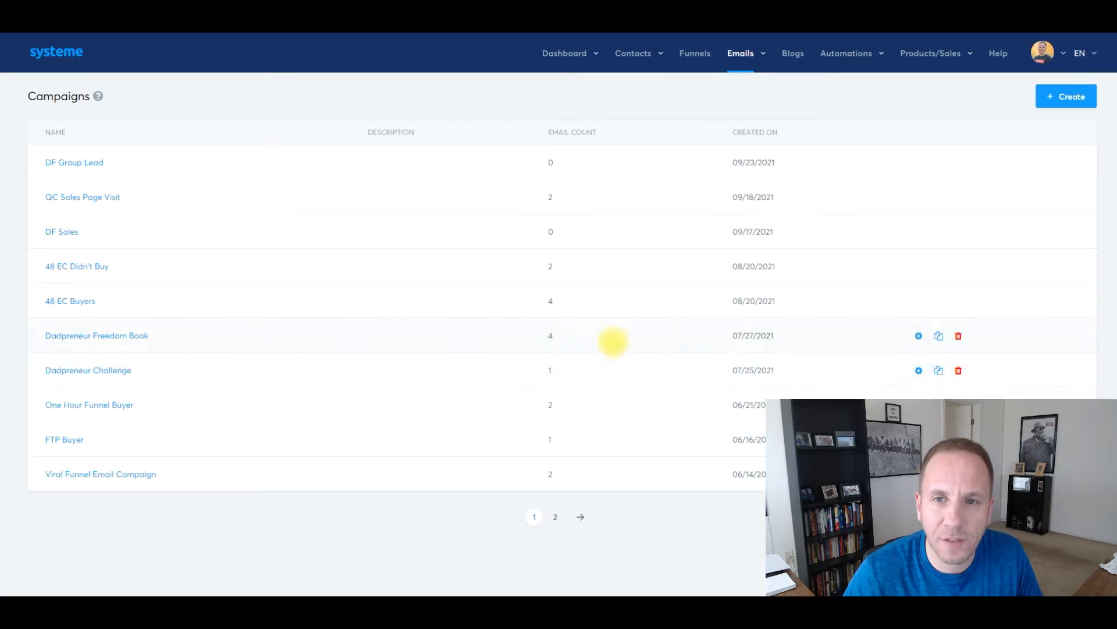
Create and save a campaign named 'YT Demo' with the description left empty
click(741, 52)
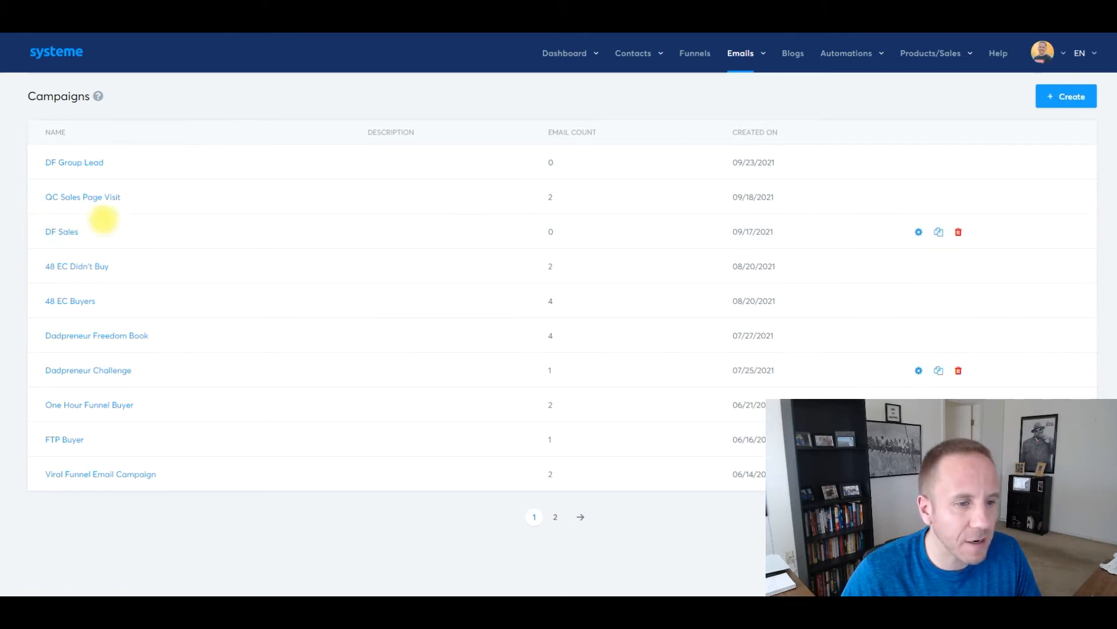
mouse_move(679, 453)
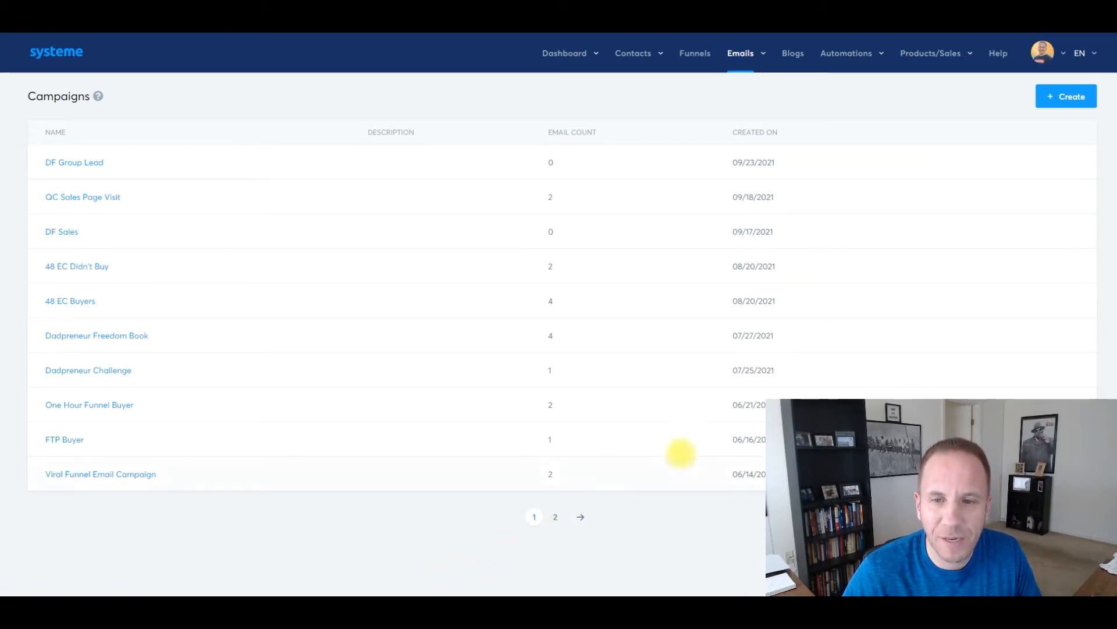
mouse_move(581, 198)
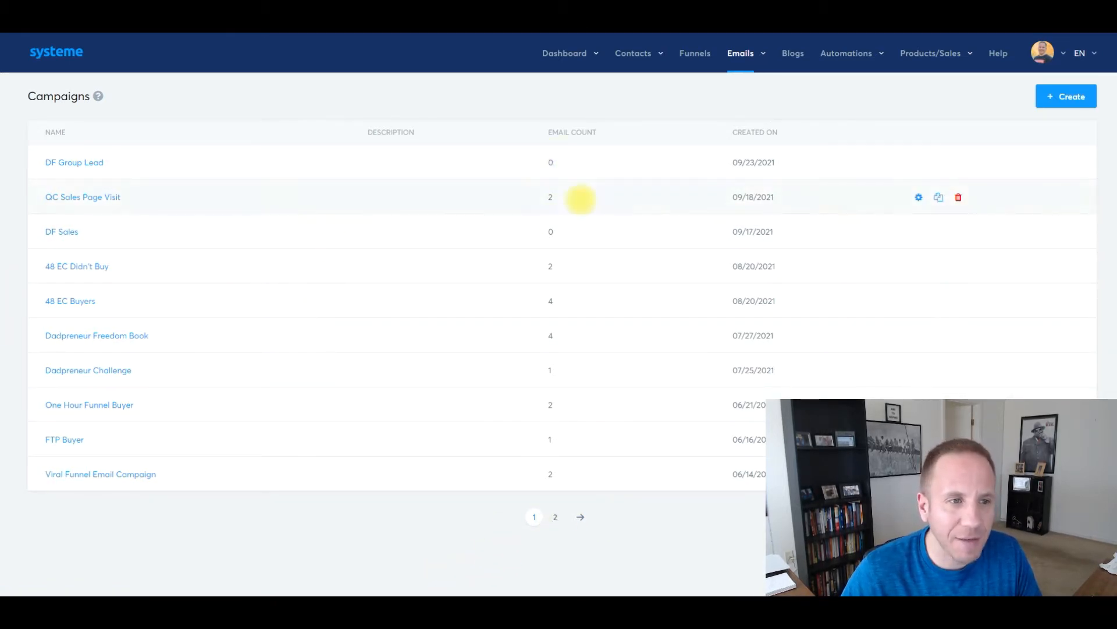
mouse_move(578, 131)
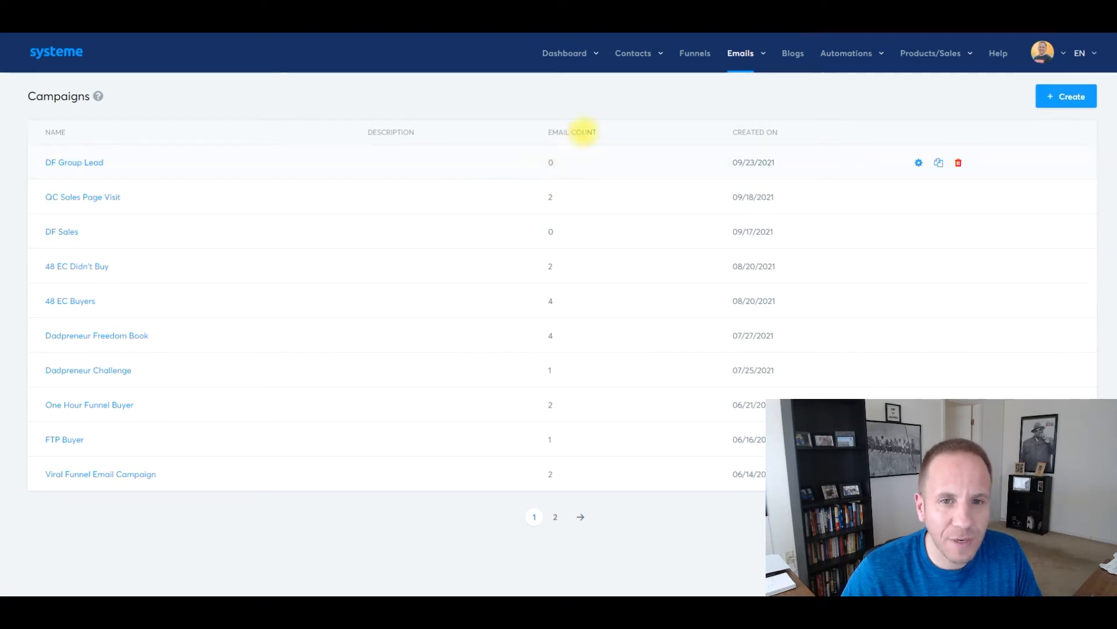
mouse_move(677, 236)
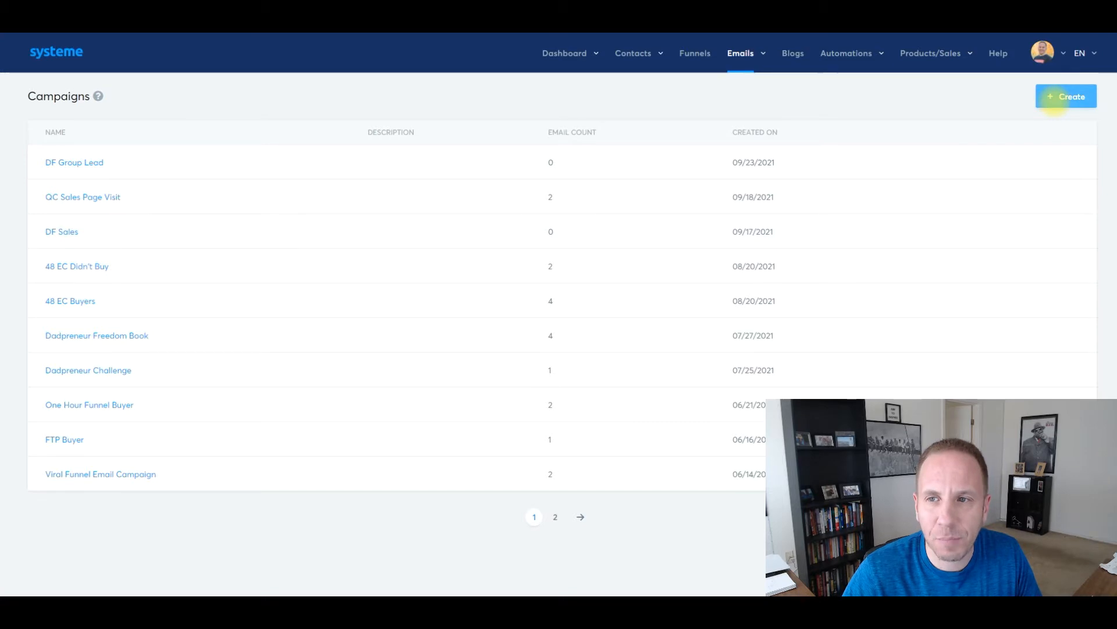
click(1067, 96)
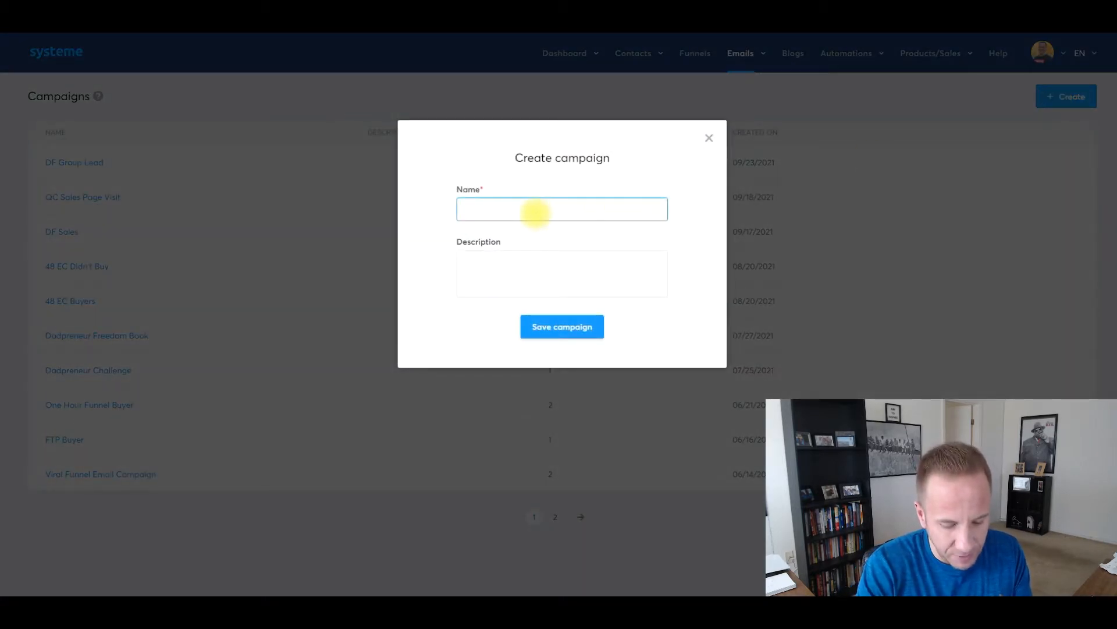
text(YT Demo)
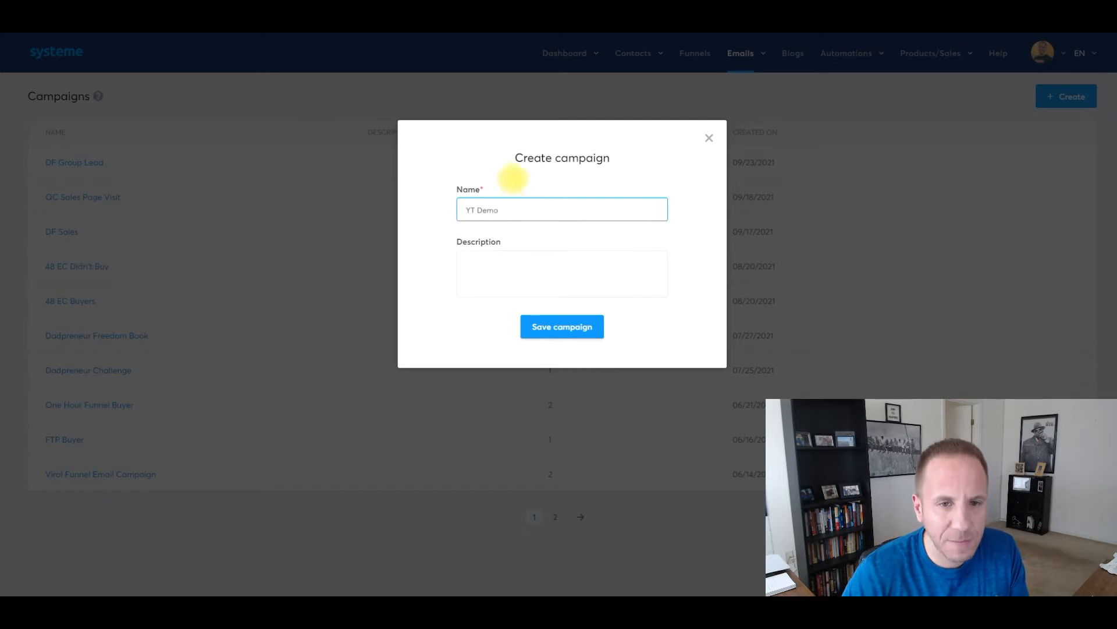
click(561, 273)
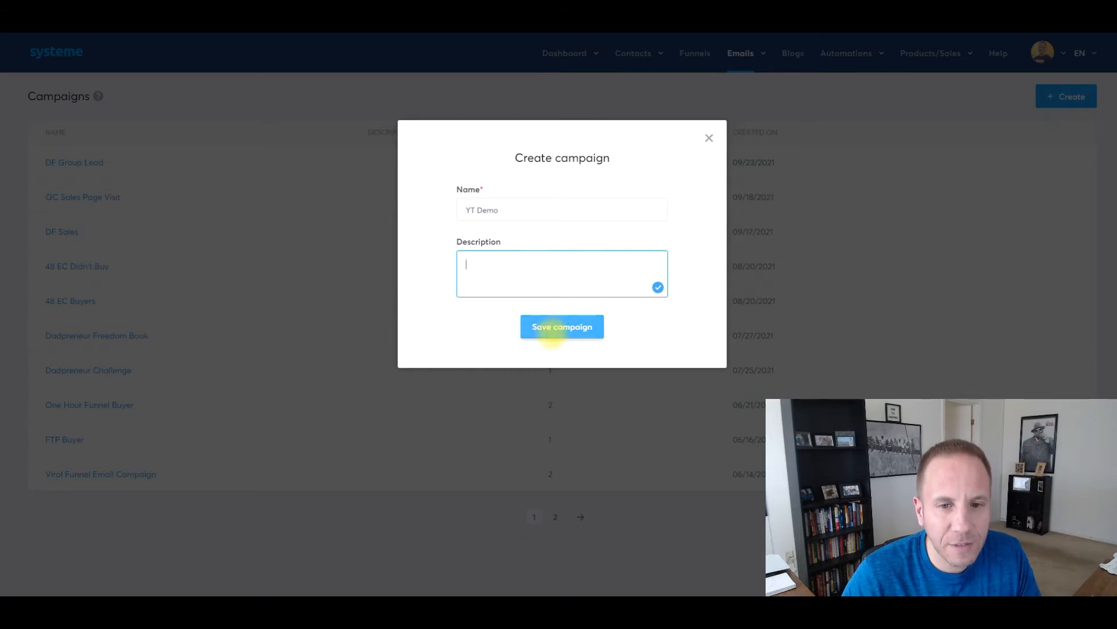
click(561, 326)
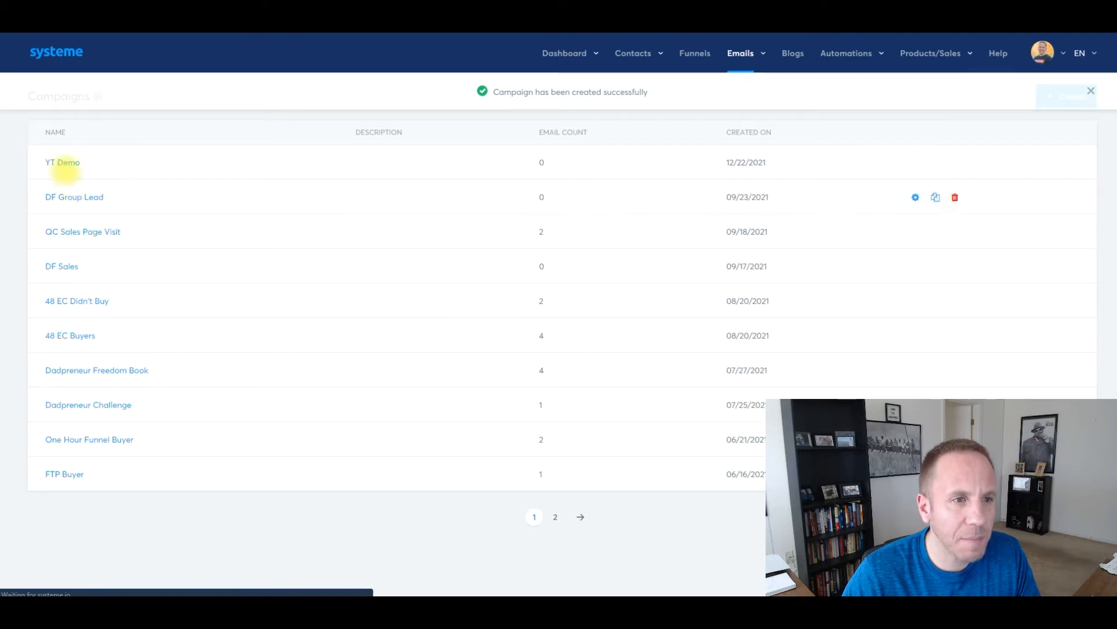
mouse_move(63, 163)
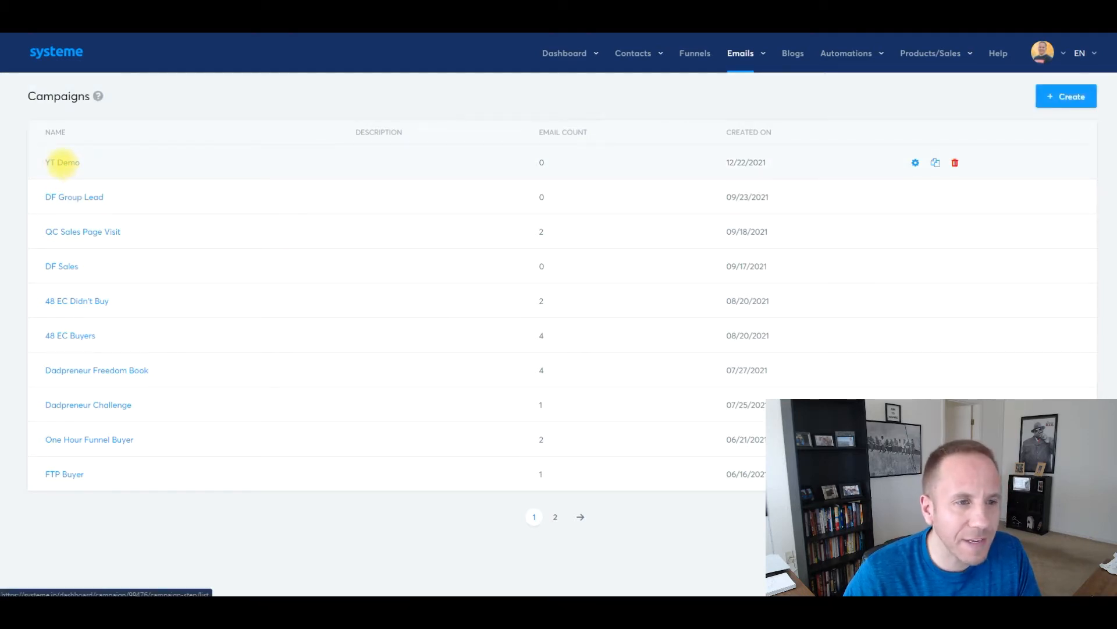
Open the YT Demo campaign from the list to view its empty email sequence
click(62, 162)
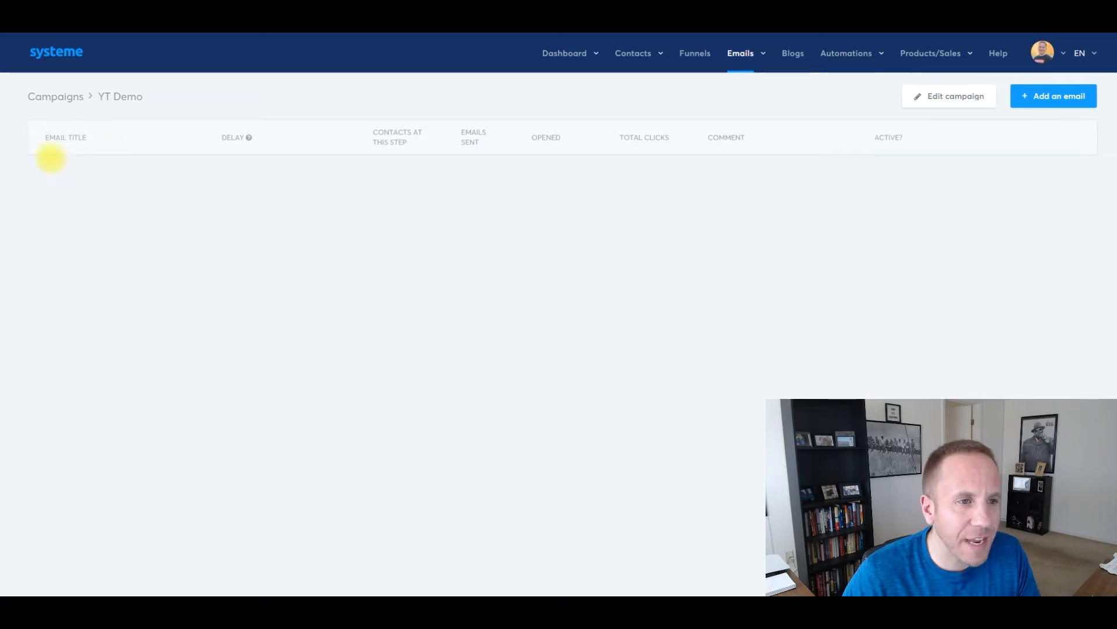
mouse_move(363, 147)
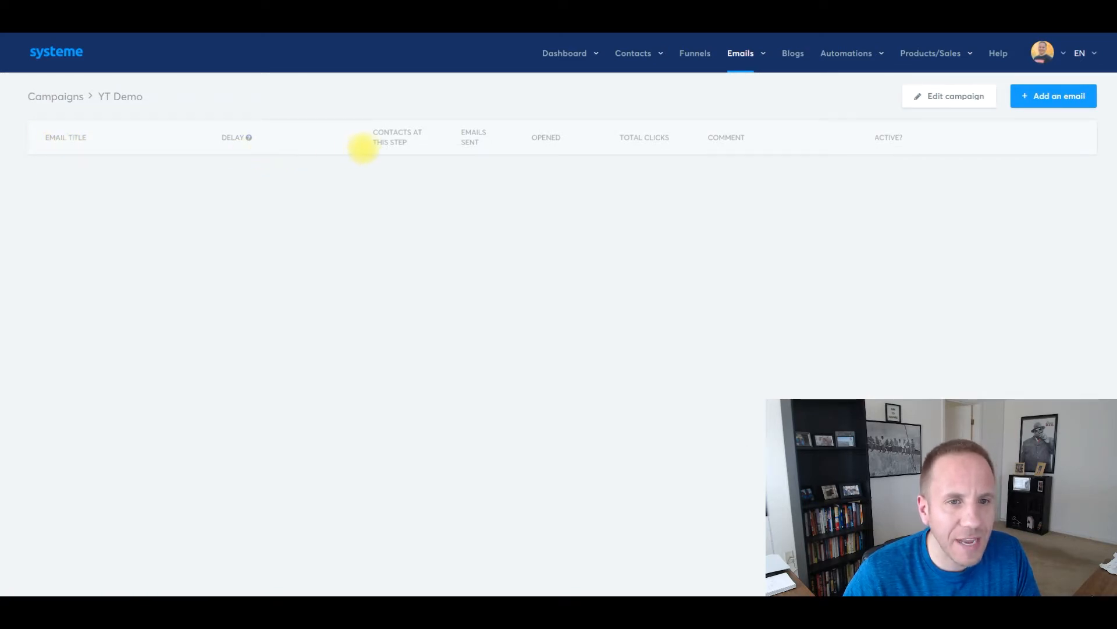
mouse_move(530, 142)
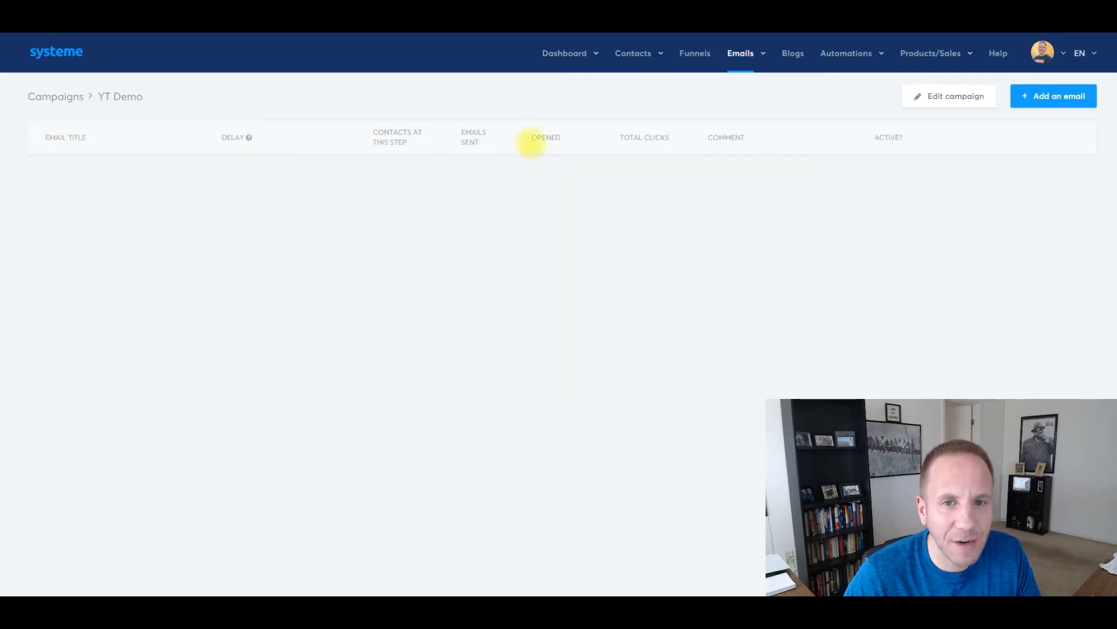
mouse_move(897, 153)
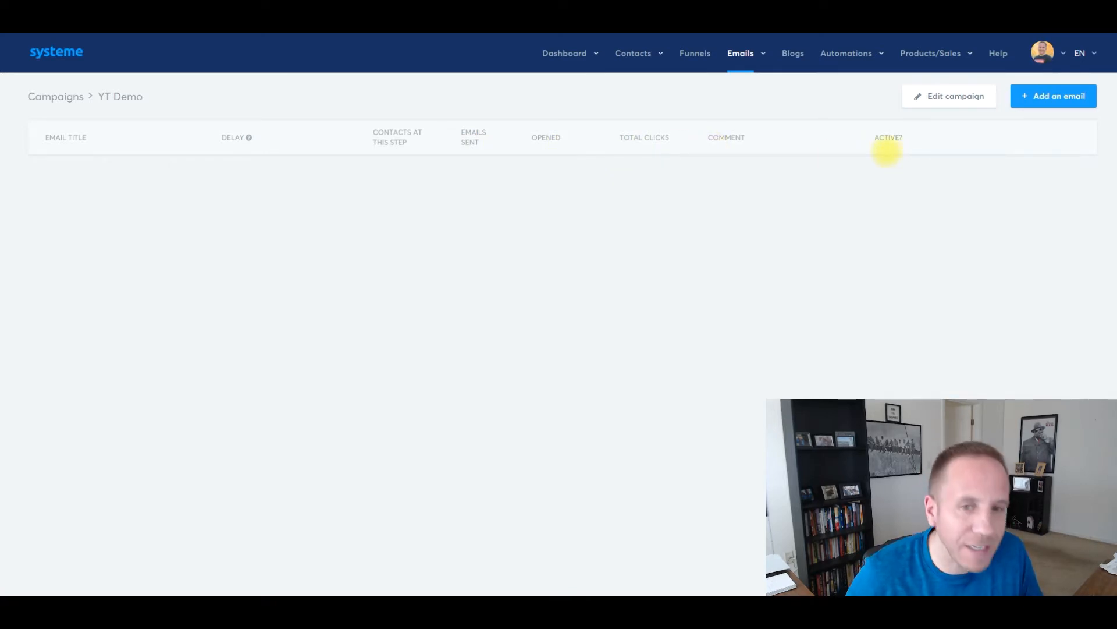
mouse_move(928, 217)
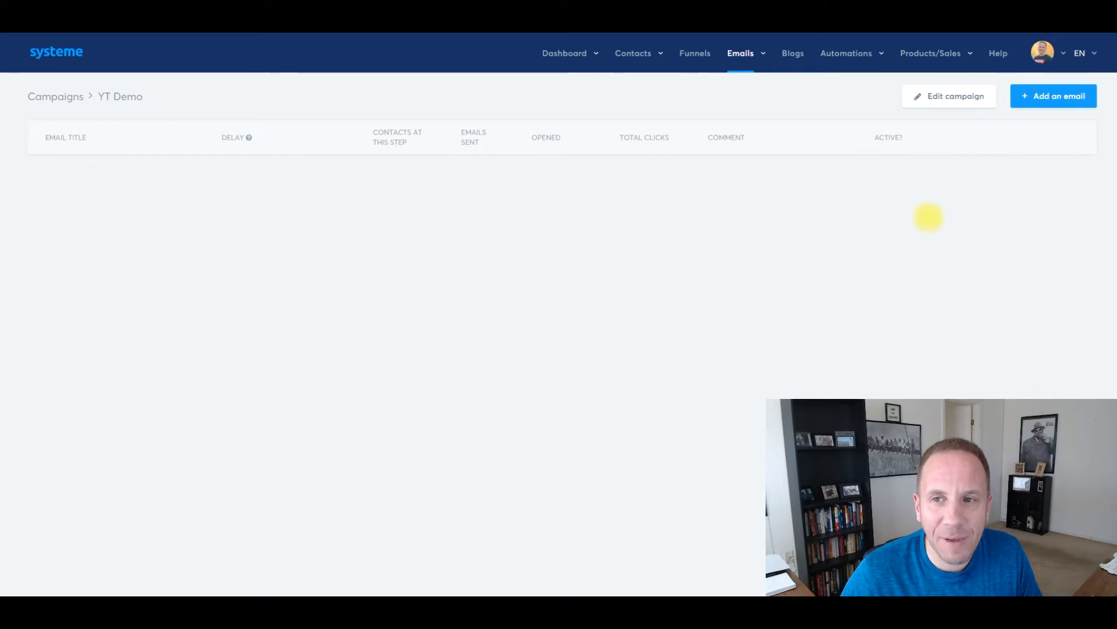
mouse_move(1053, 97)
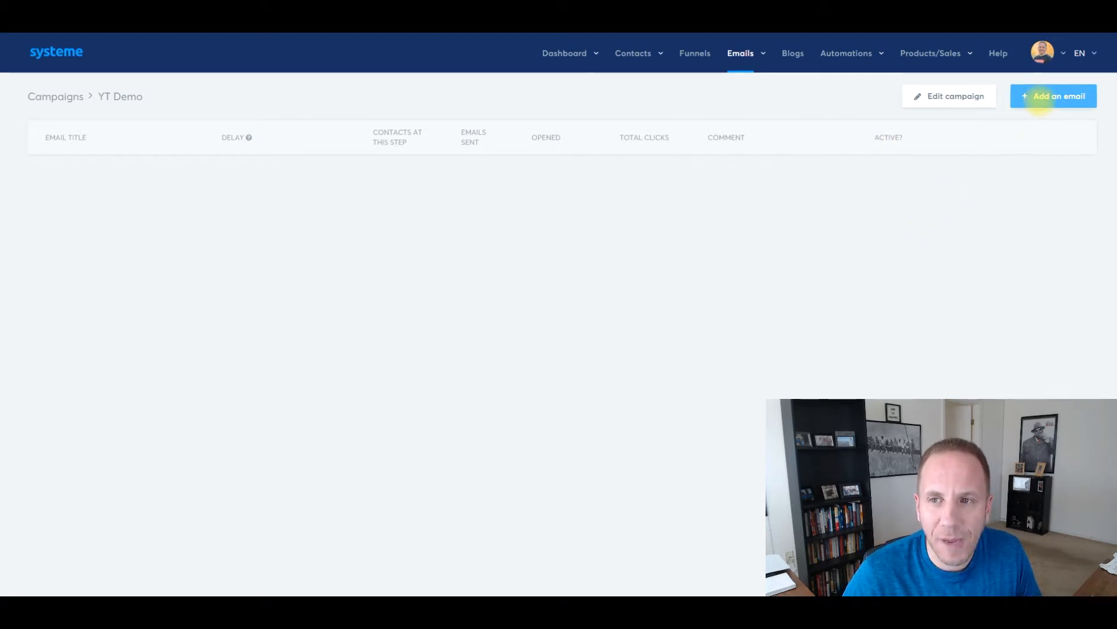
Add an email with subject 'hey' using the Classic editor, starting the body with 'Hey'
click(1053, 97)
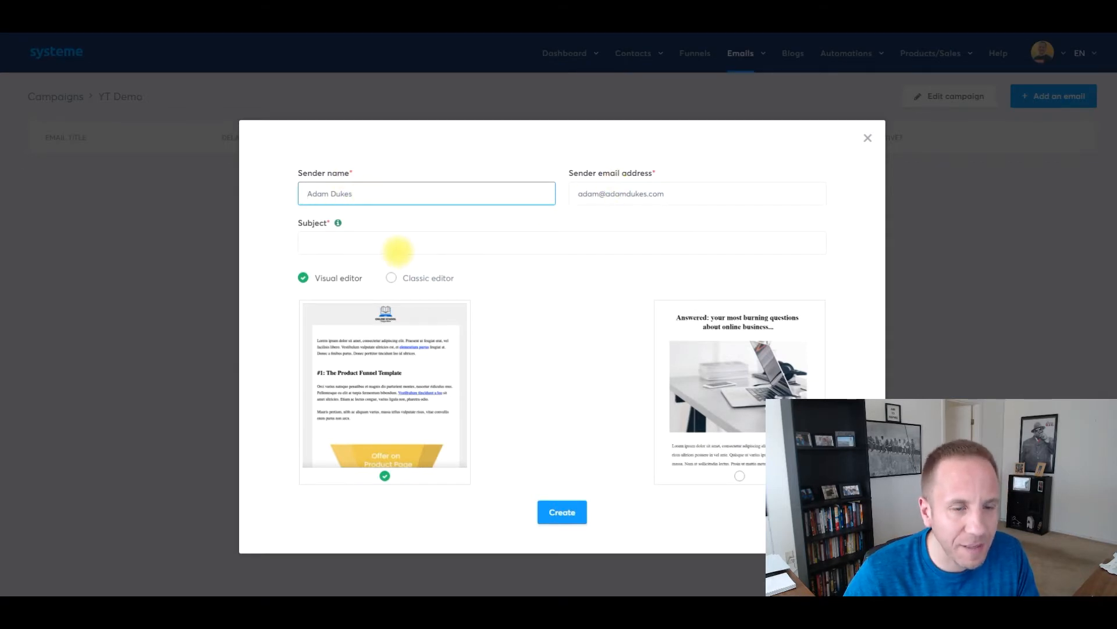
text(hey)
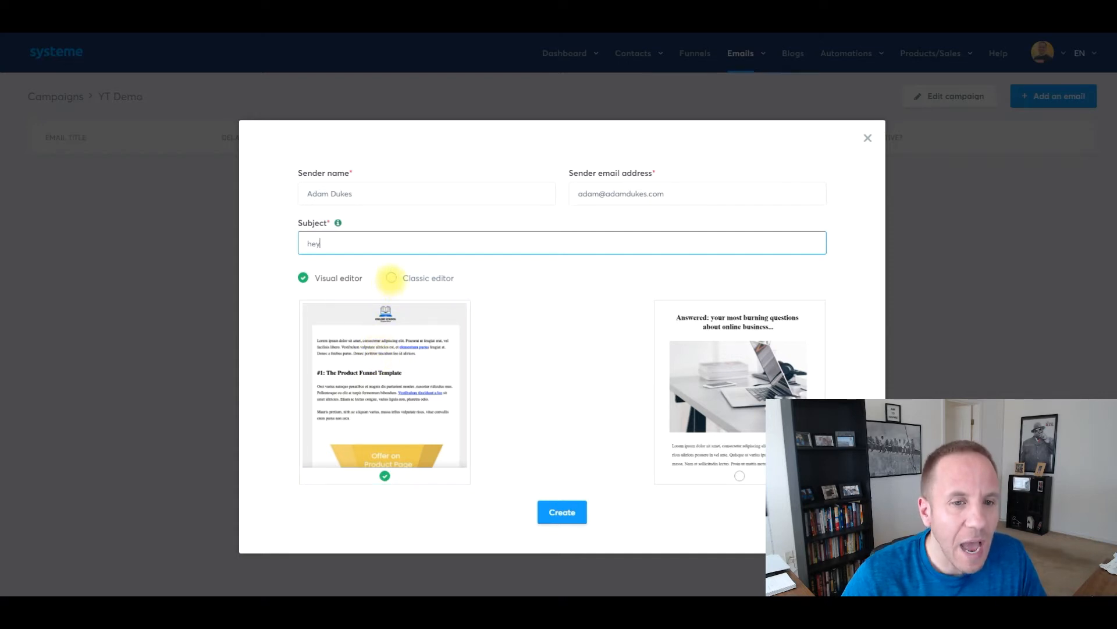
click(561, 512)
text(Hey)
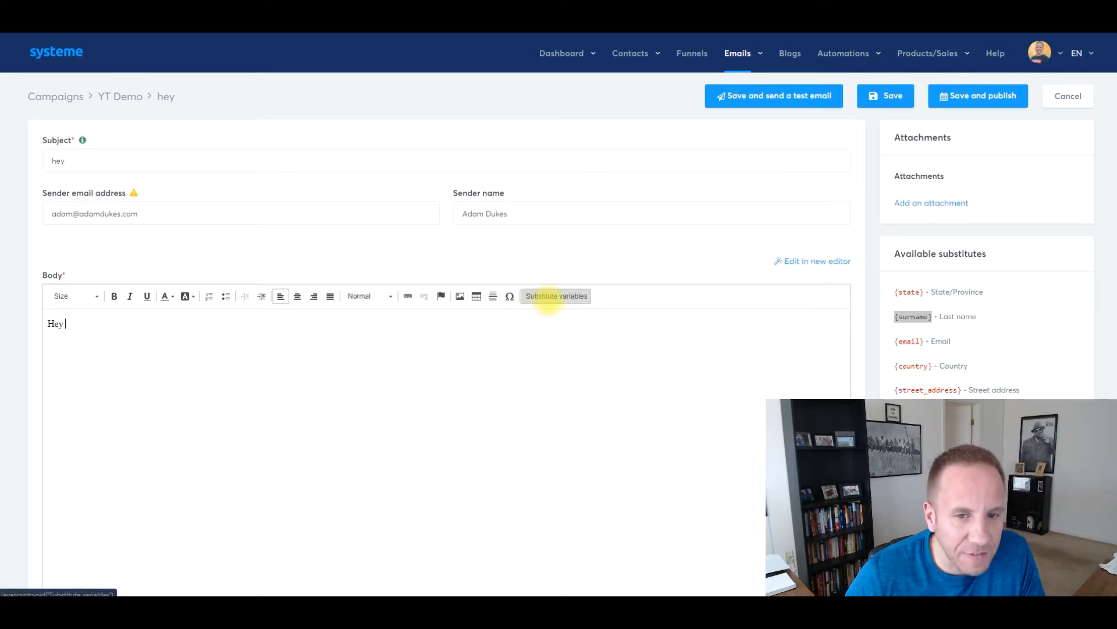
Insert the First name substitute variable so the greeting reads 'Hey {first_name}'
click(556, 296)
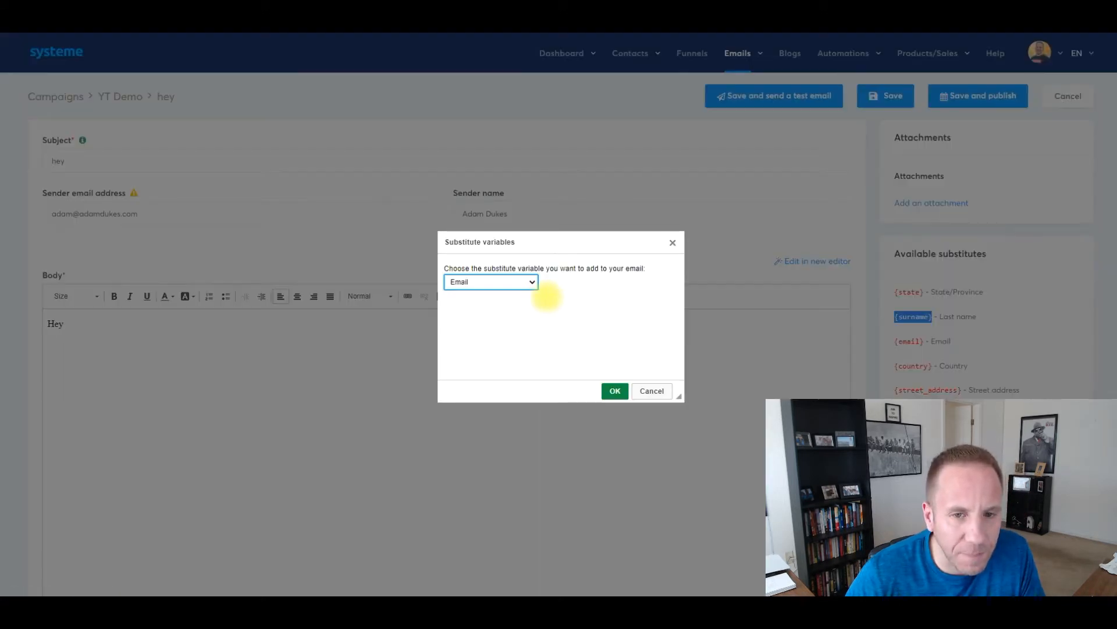
click(490, 282)
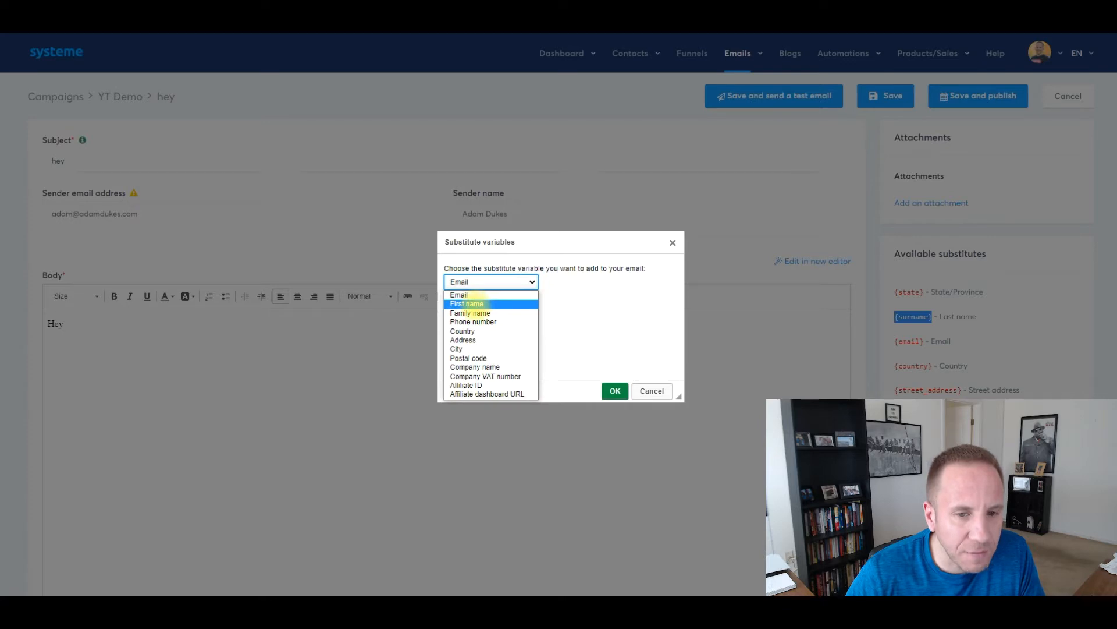
click(467, 304)
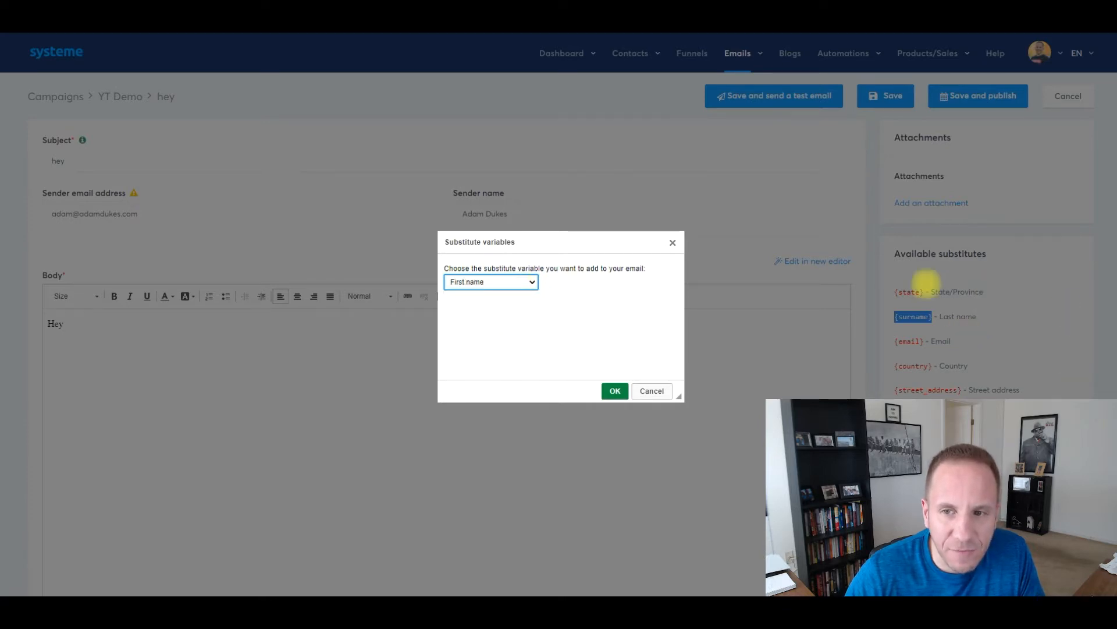
click(490, 281)
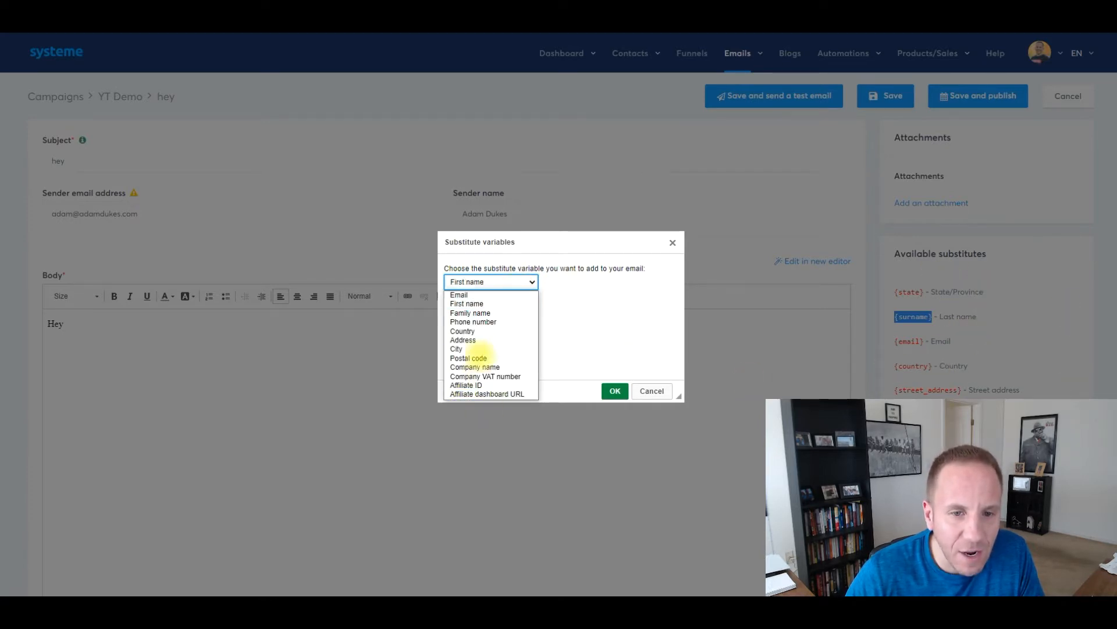
mouse_move(462, 330)
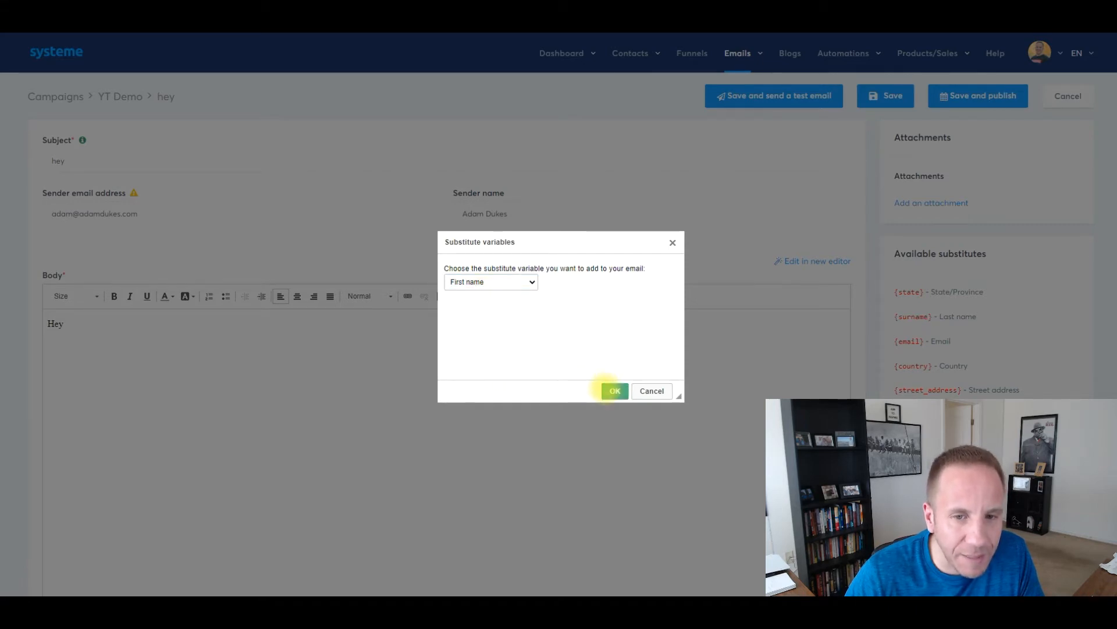
click(614, 391)
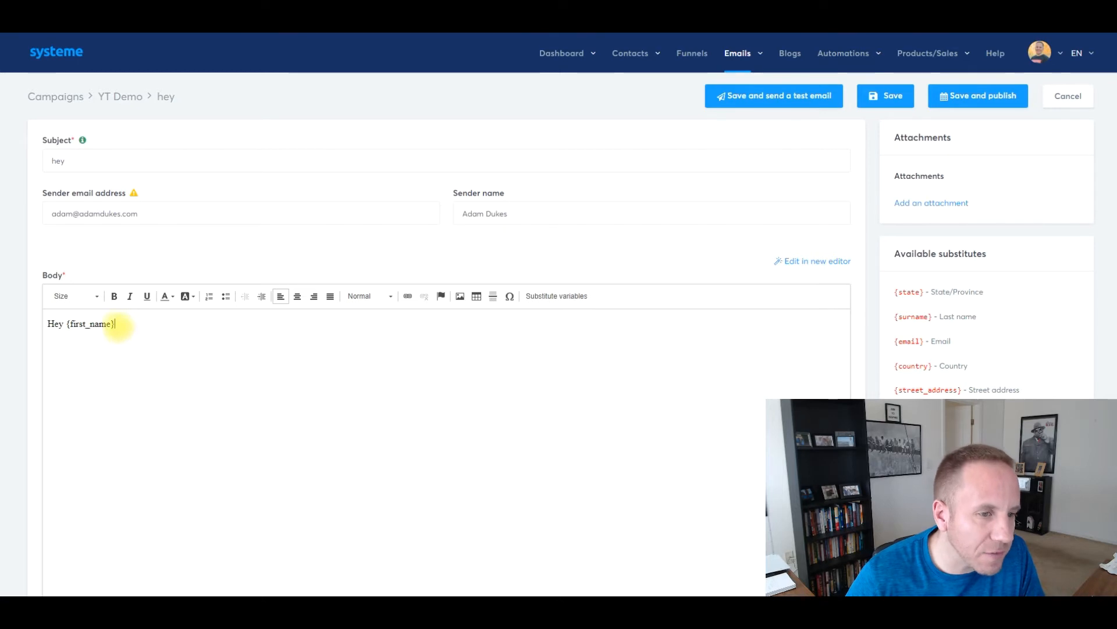
double_click(90, 323)
text(Email co)
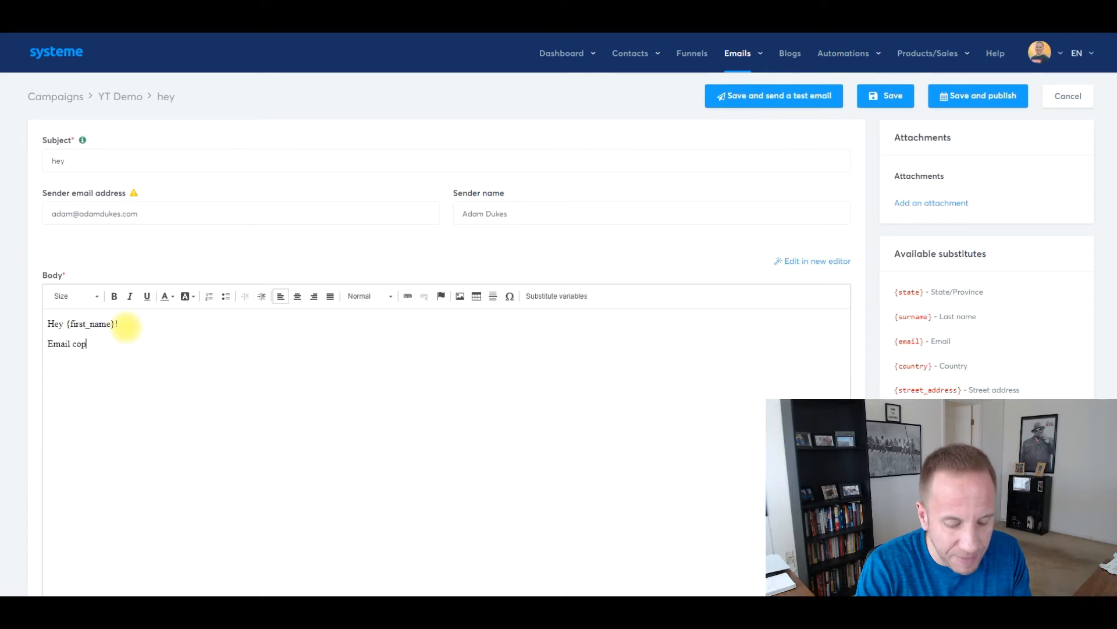
text(py)
text(ada)
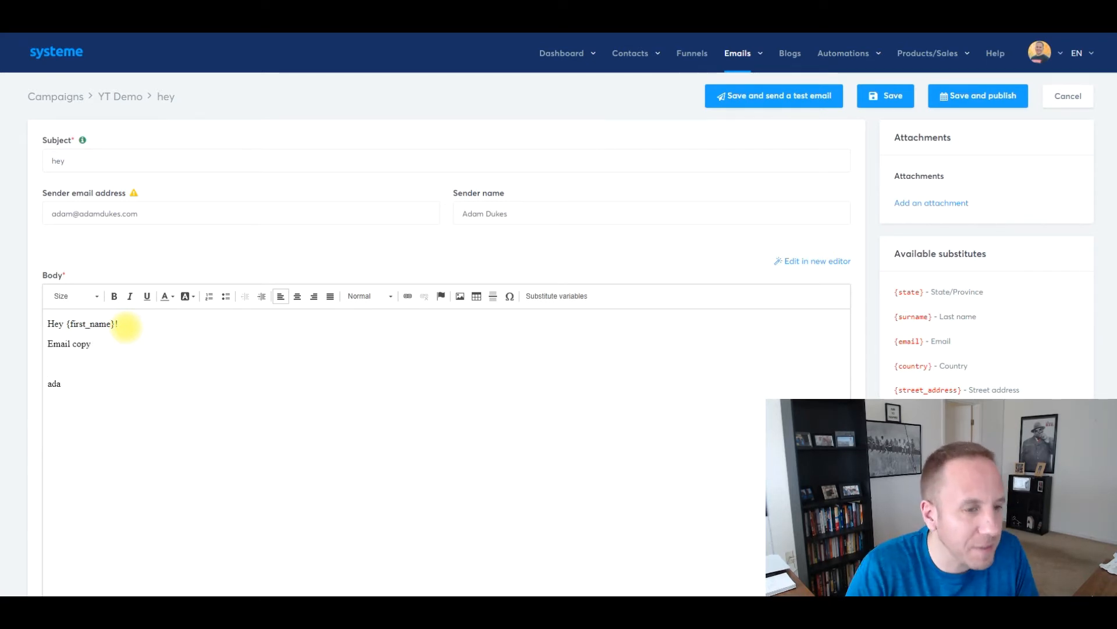
click(147, 296)
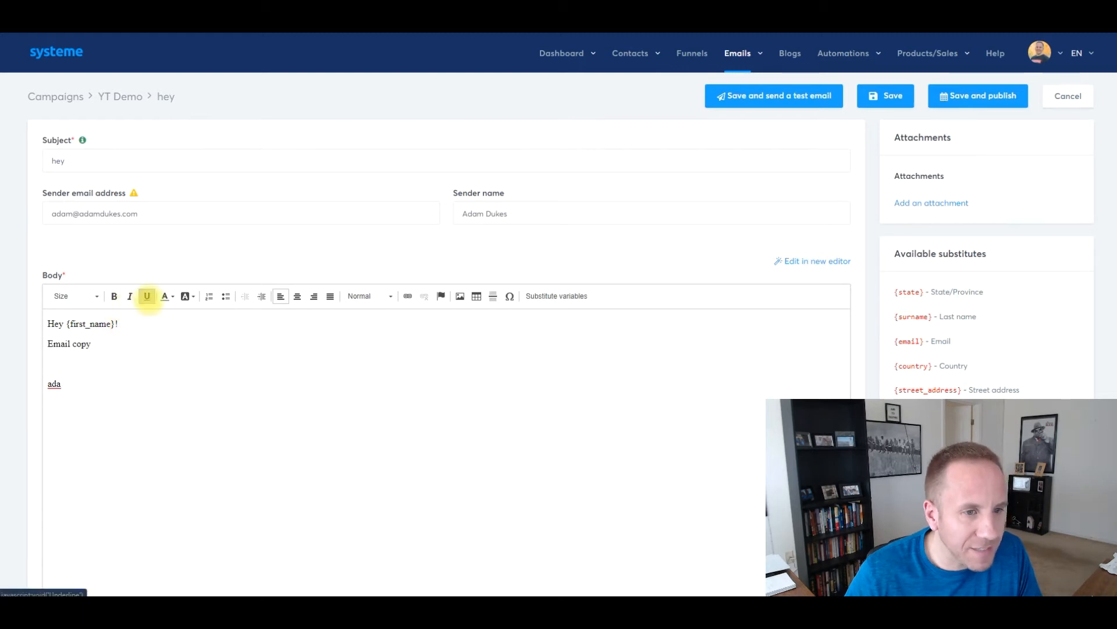
click(185, 296)
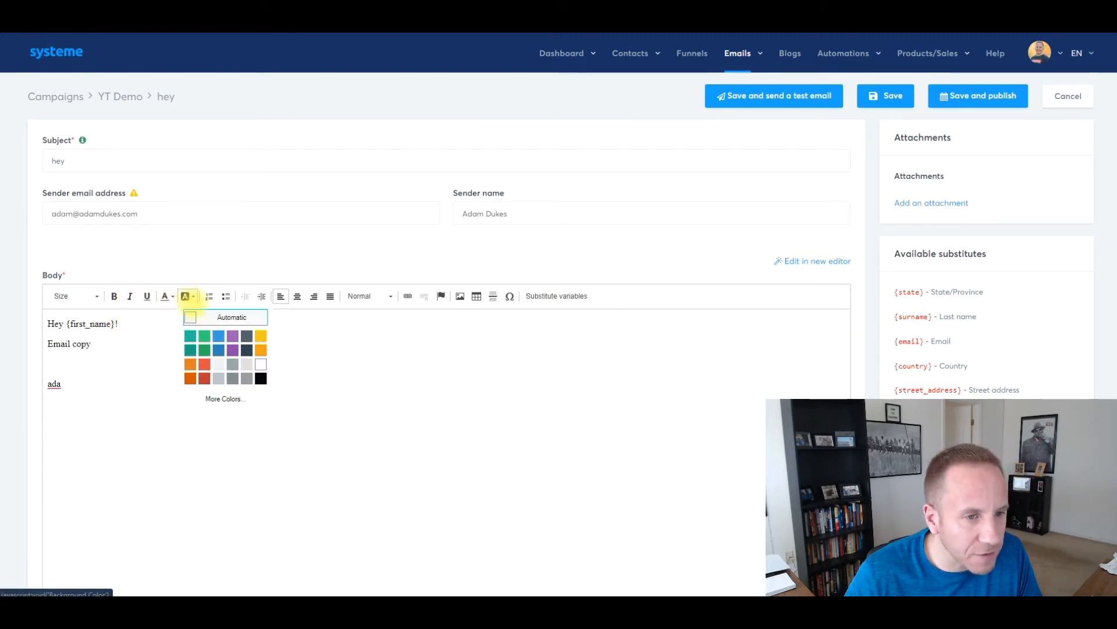
click(281, 295)
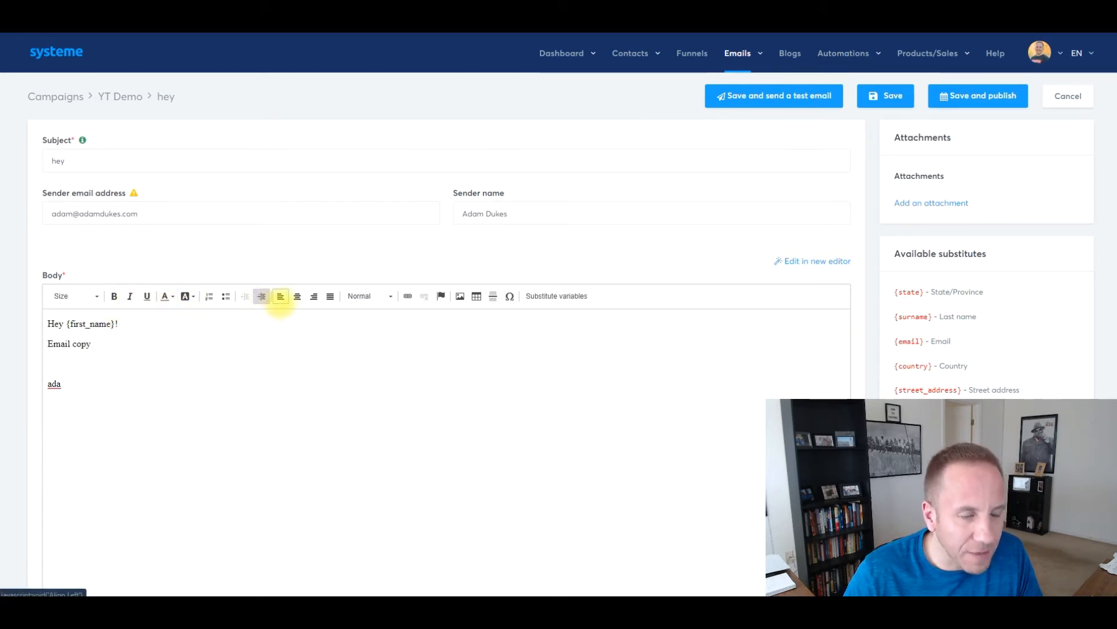
mouse_move(281, 296)
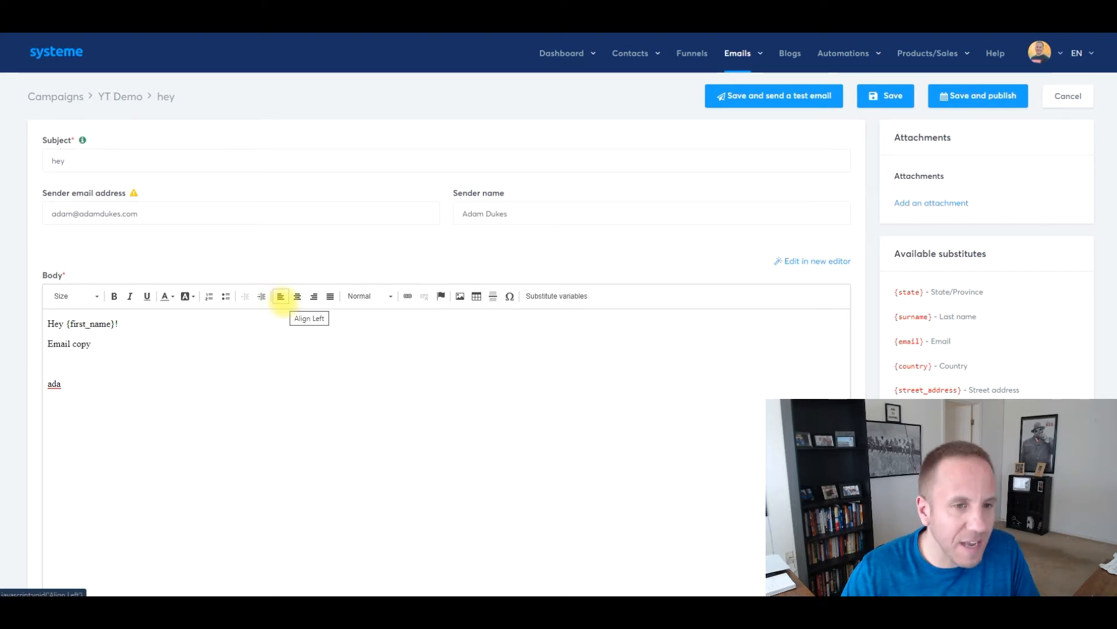
mouse_move(369, 296)
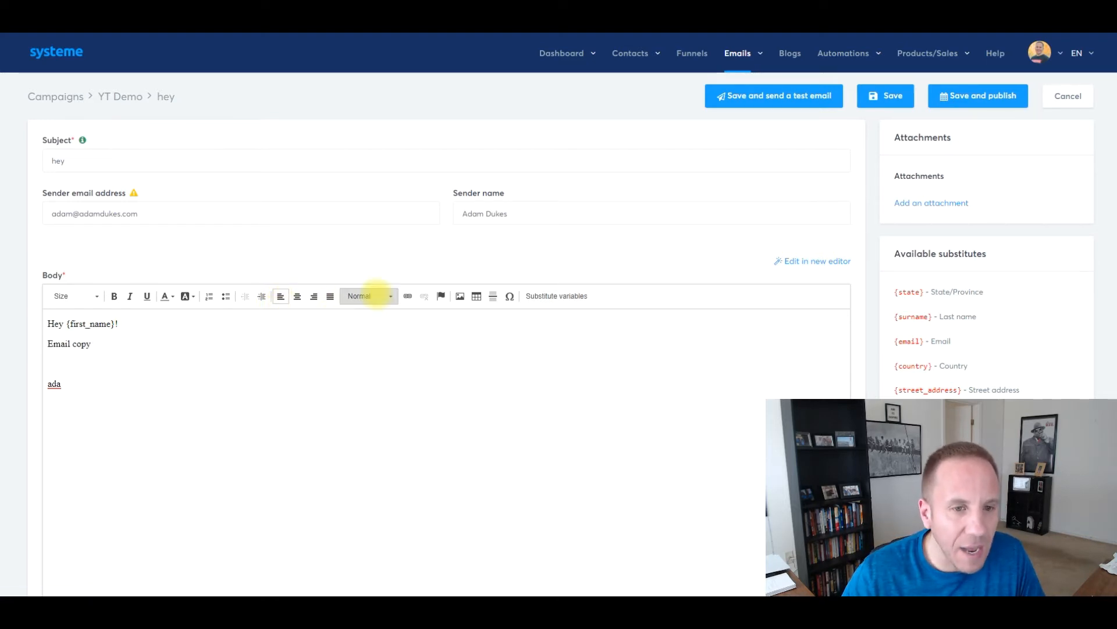
click(369, 296)
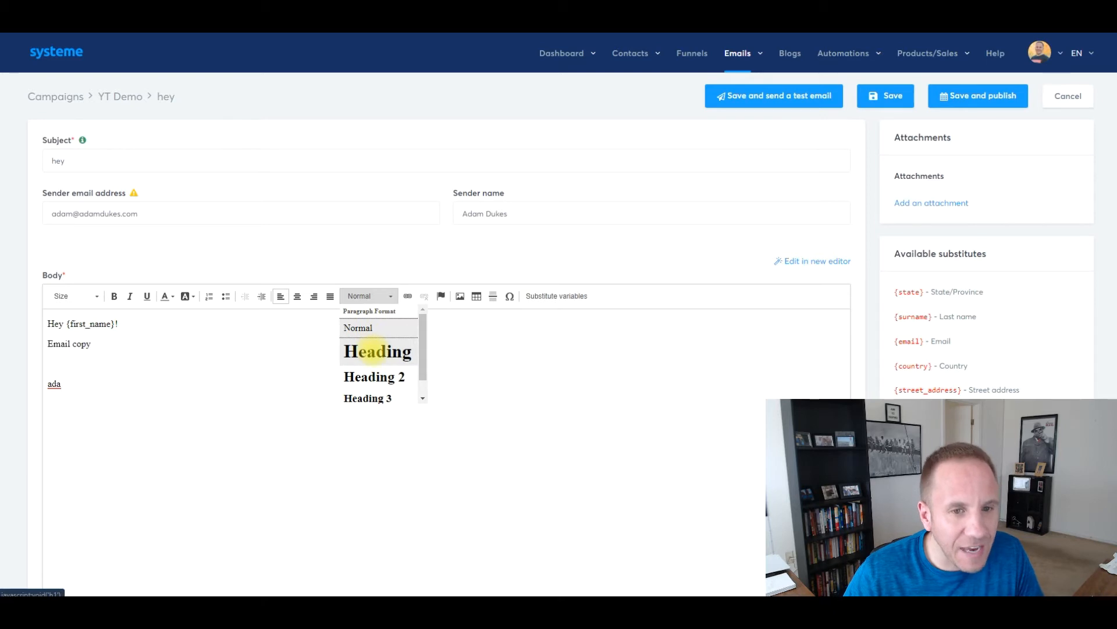
click(71, 295)
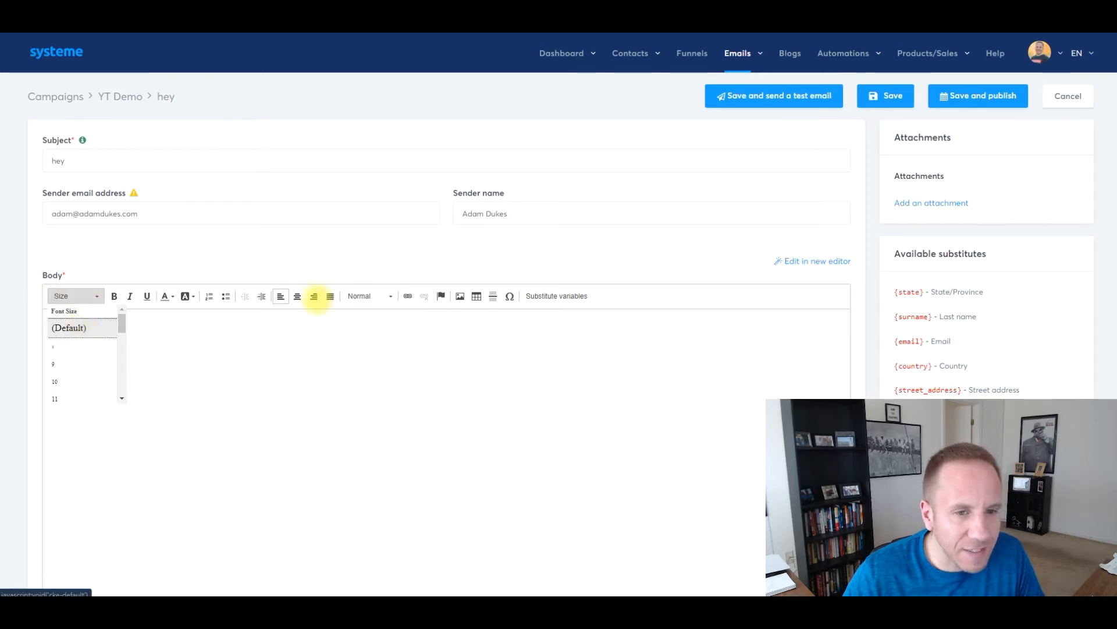
click(368, 296)
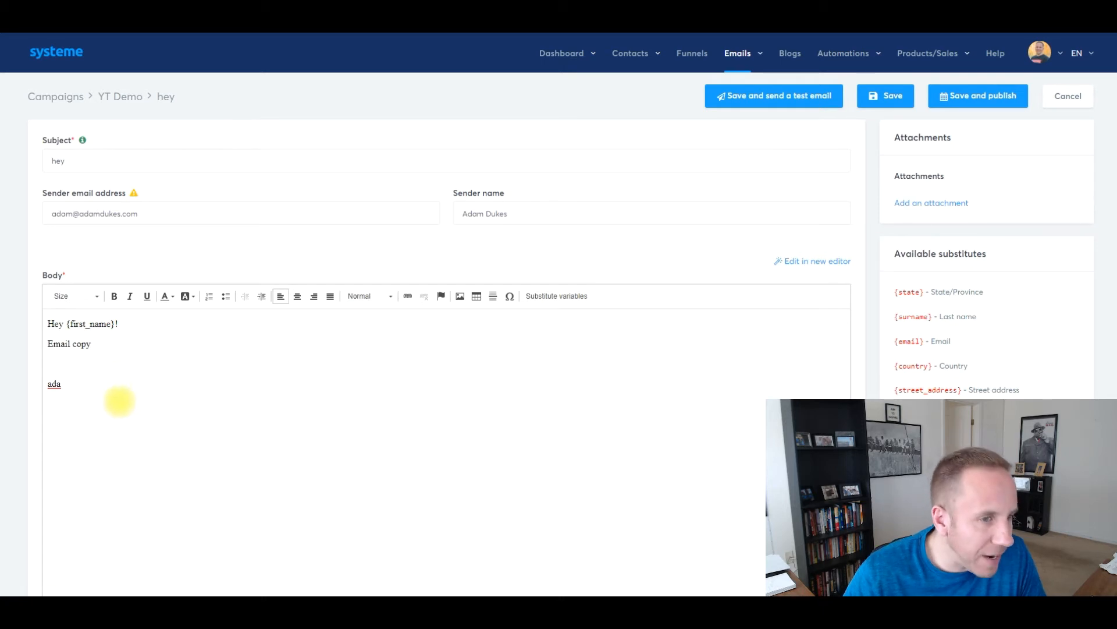
Select the whole email body and set its font size to 18
key(ctrl+a)
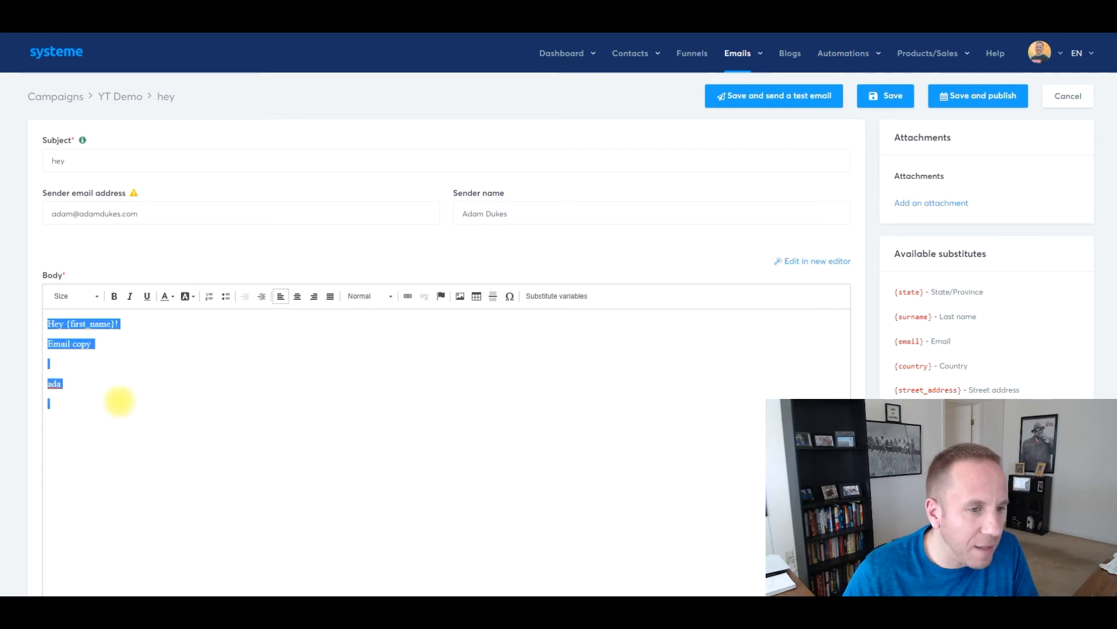
click(72, 296)
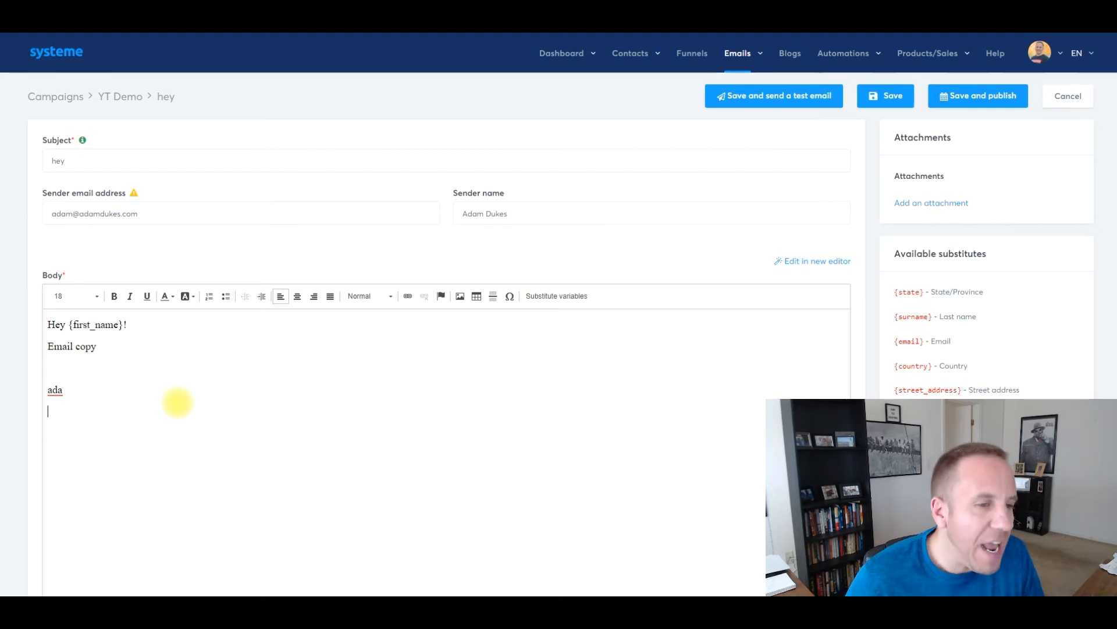
click(71, 296)
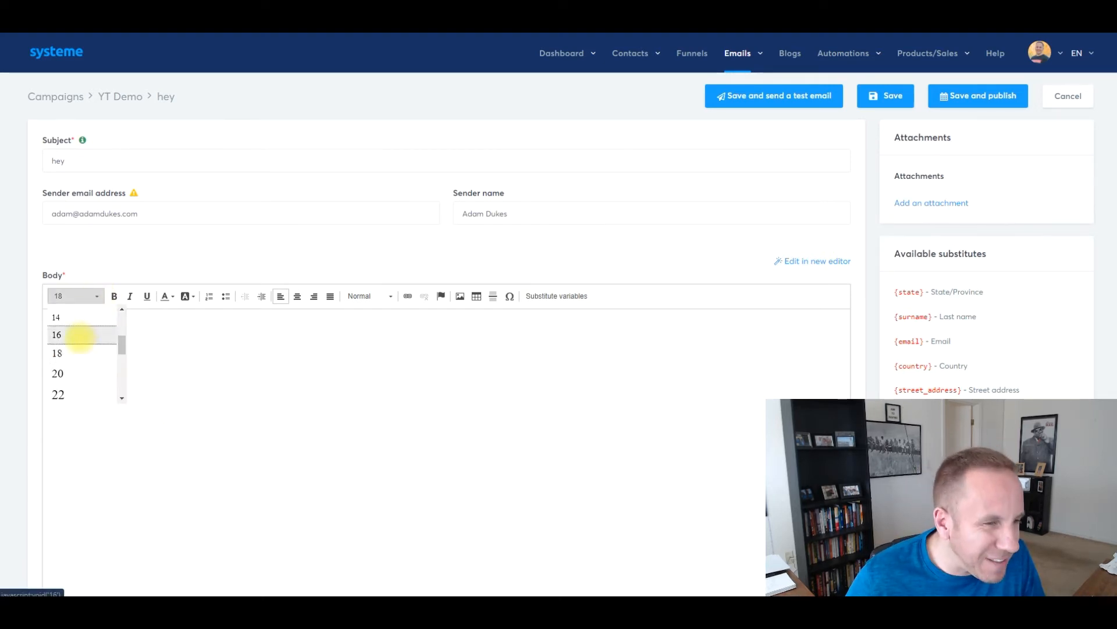
click(56, 354)
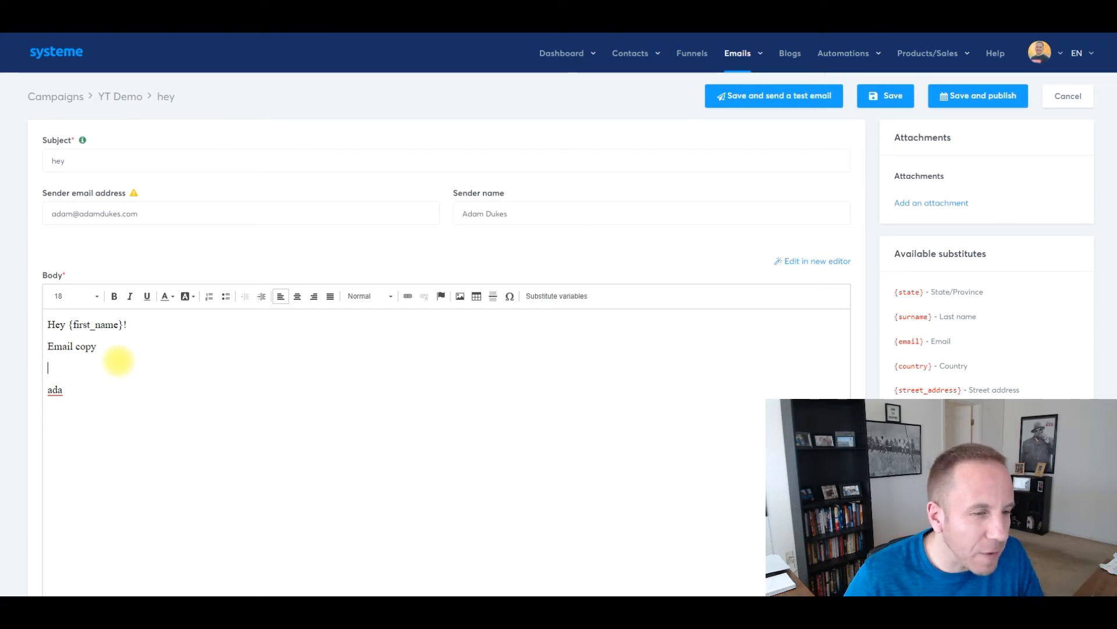
click(71, 295)
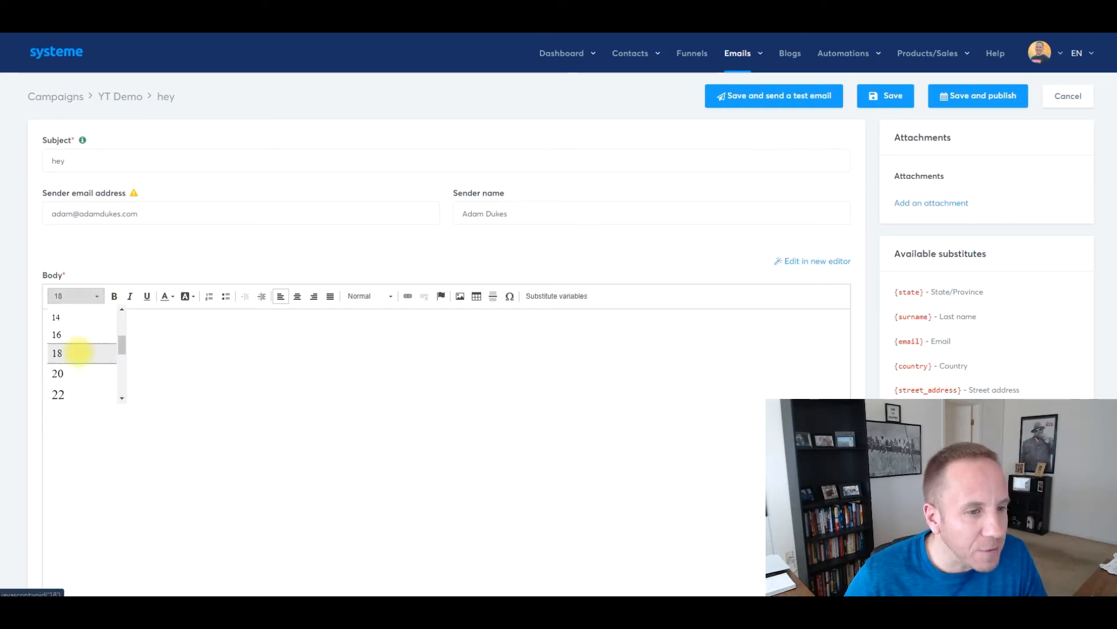
click(56, 353)
text(ada)
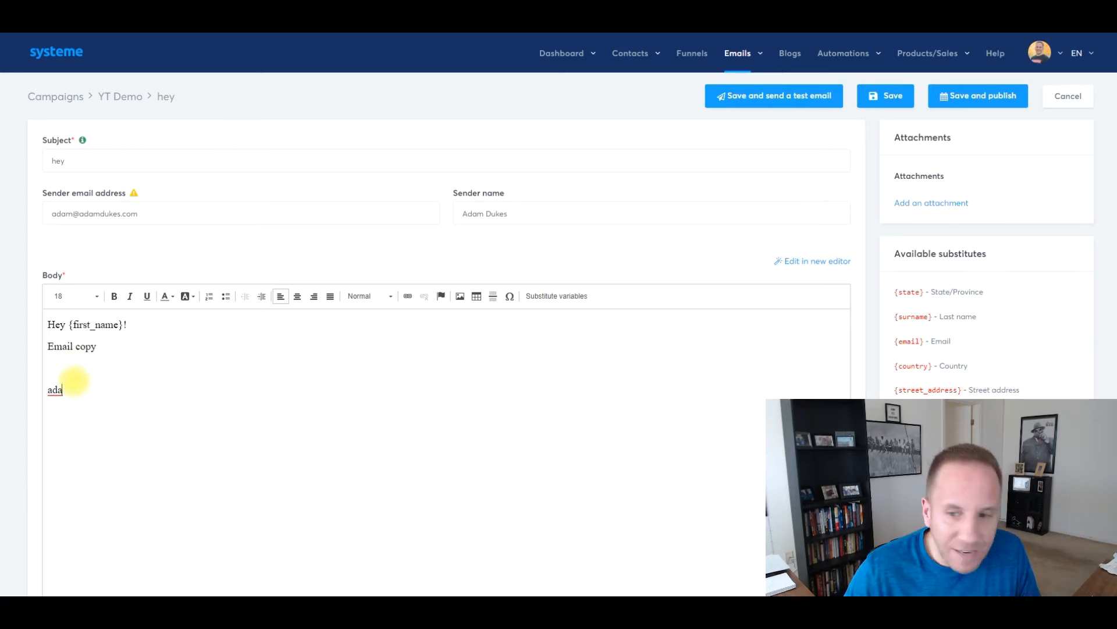
mouse_move(774, 96)
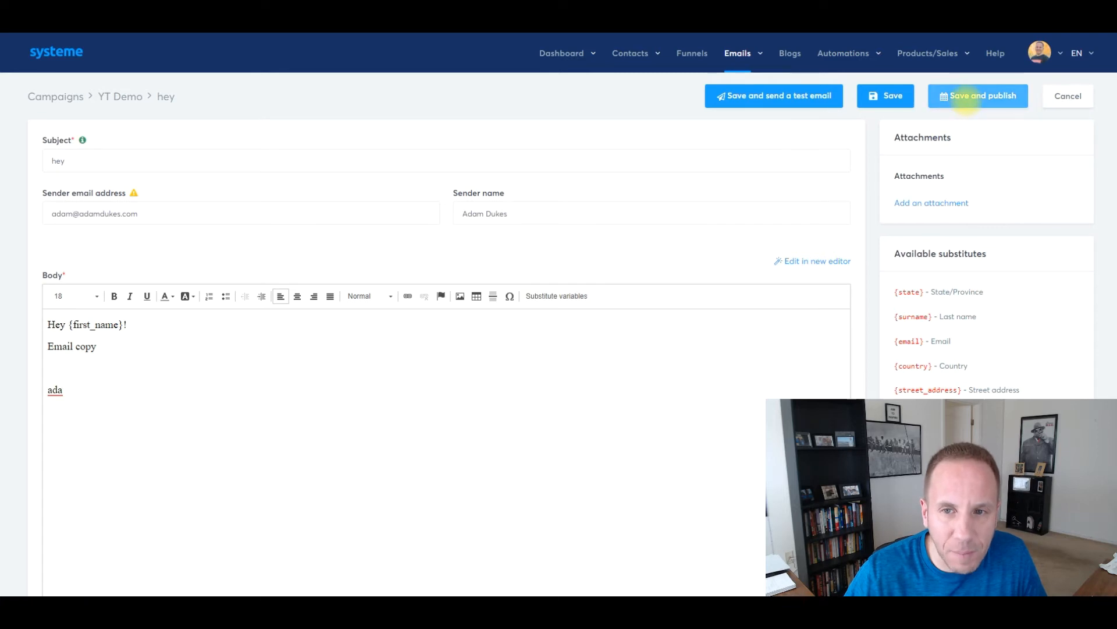
Start Save and publish and set the delay before sending to 0 hours
click(977, 95)
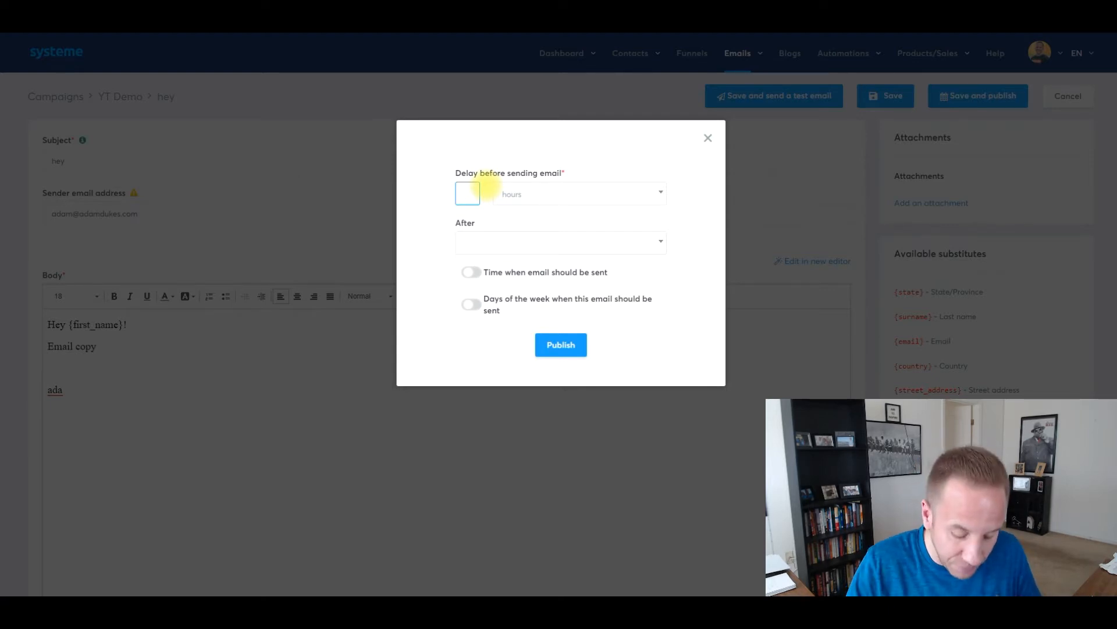
click(468, 193)
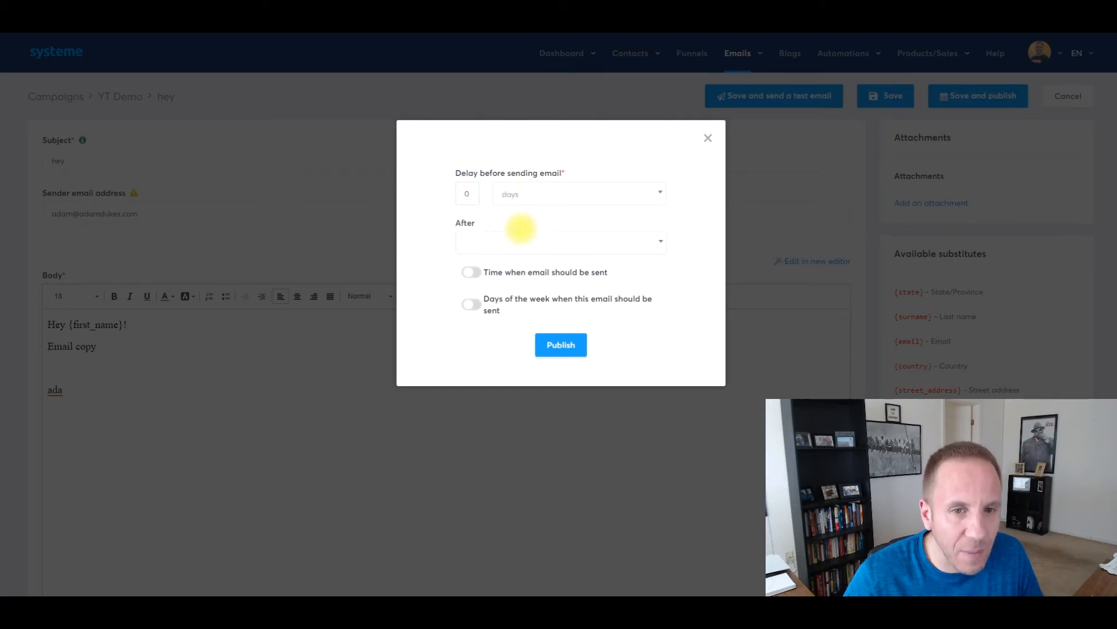
click(577, 194)
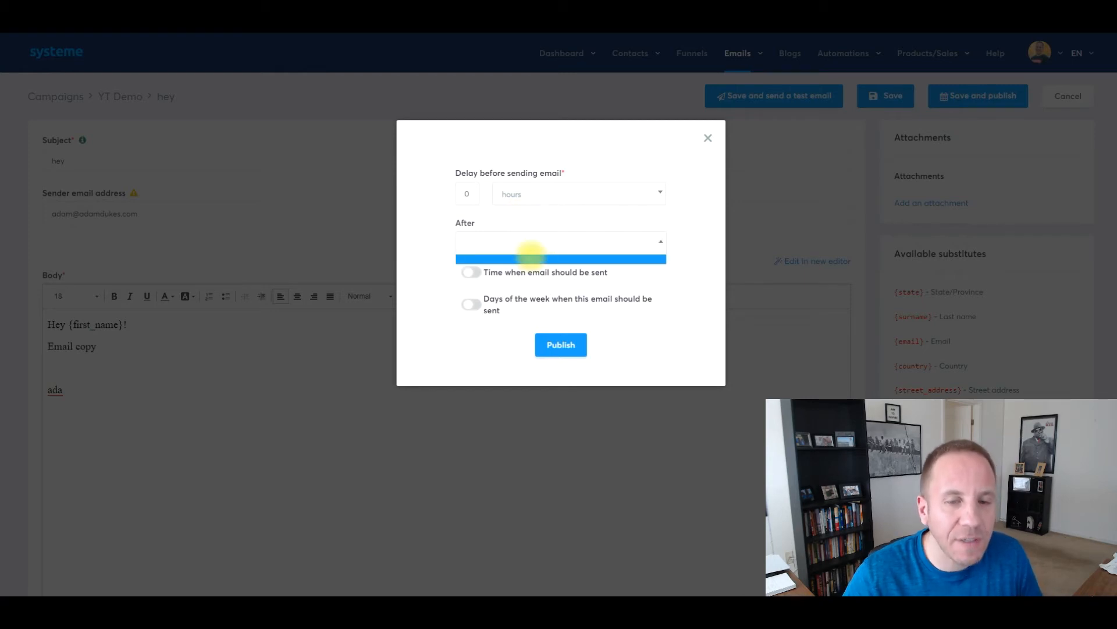
mouse_move(530, 246)
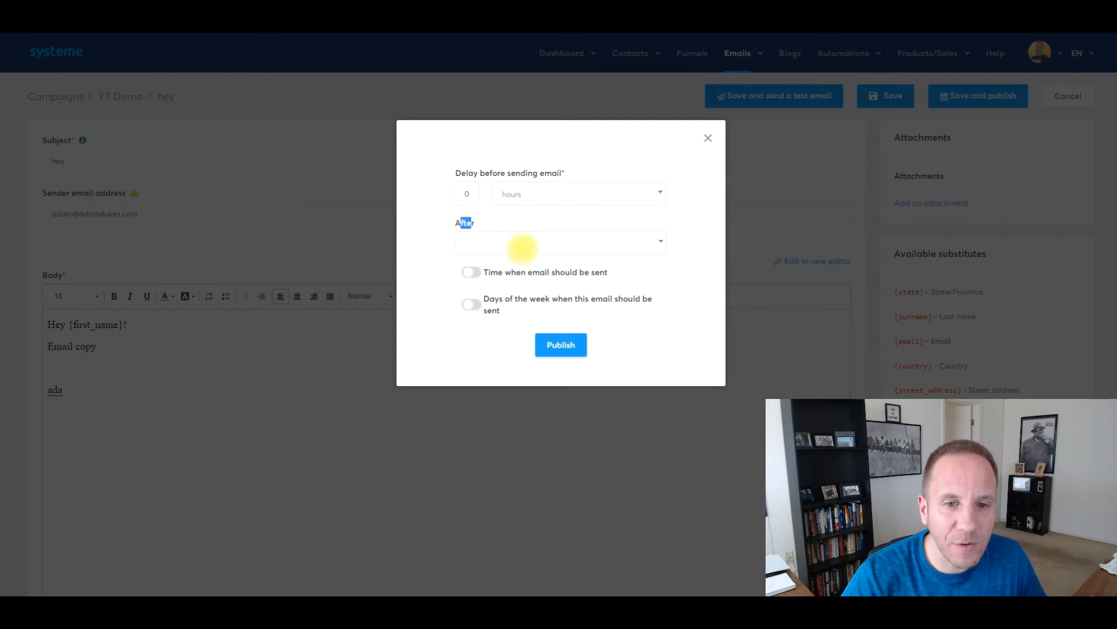
mouse_move(485, 277)
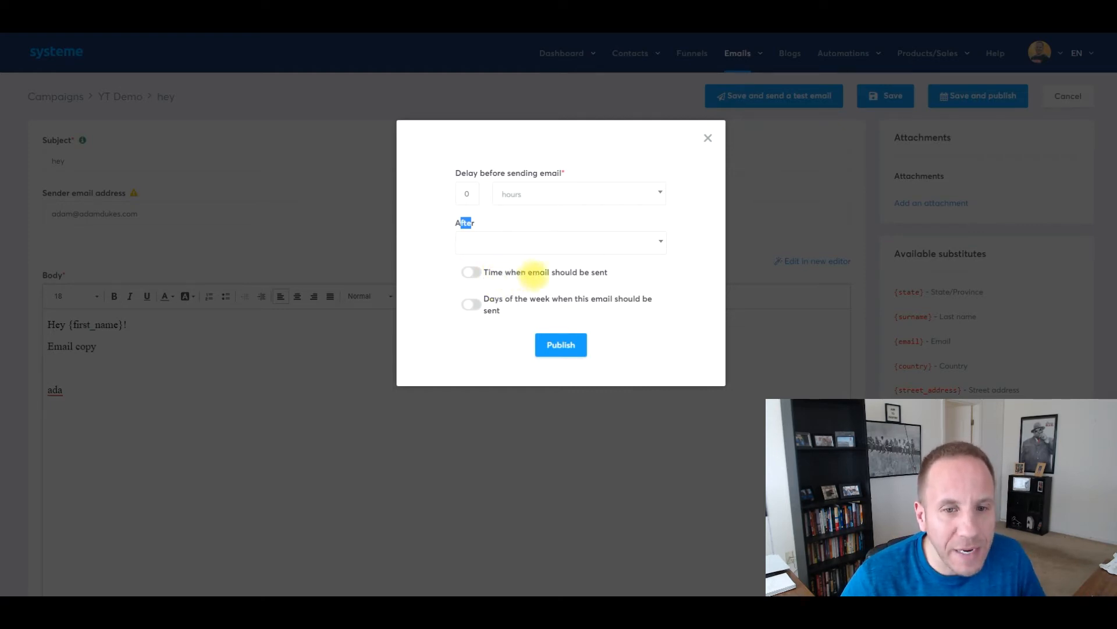
Try a specific sending time of 08:00 with Friday as the only sending weekday
click(470, 272)
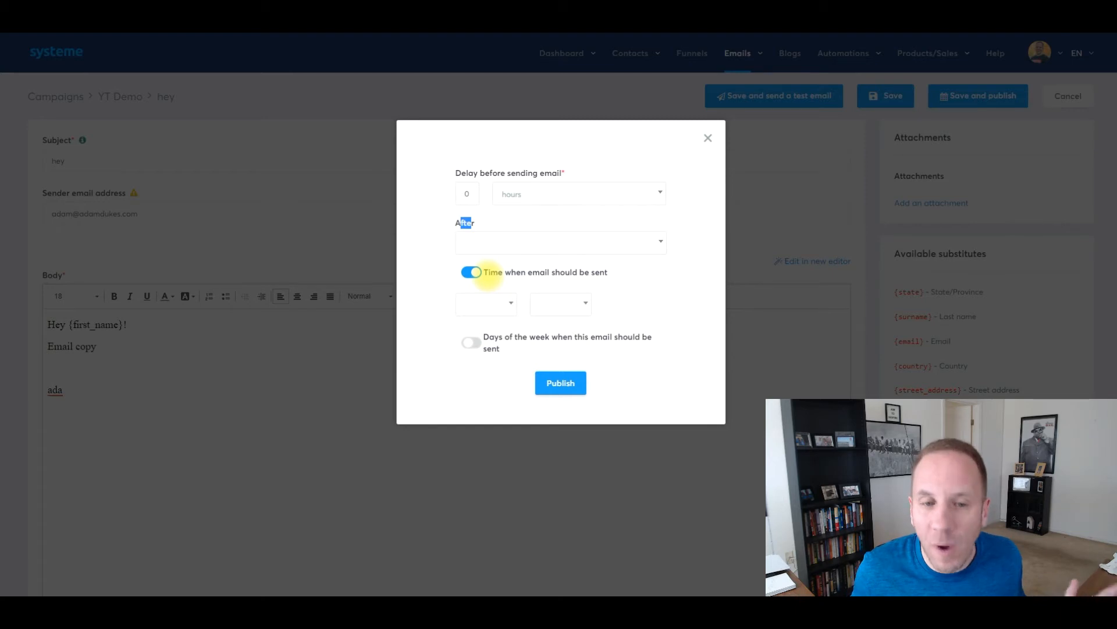
click(485, 303)
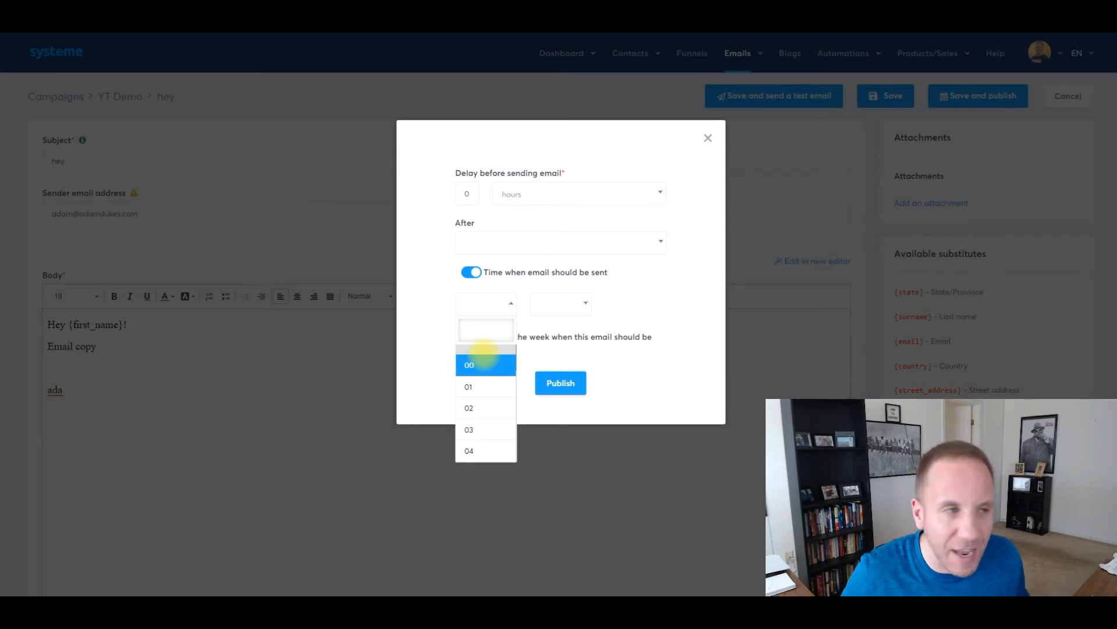
click(485, 330)
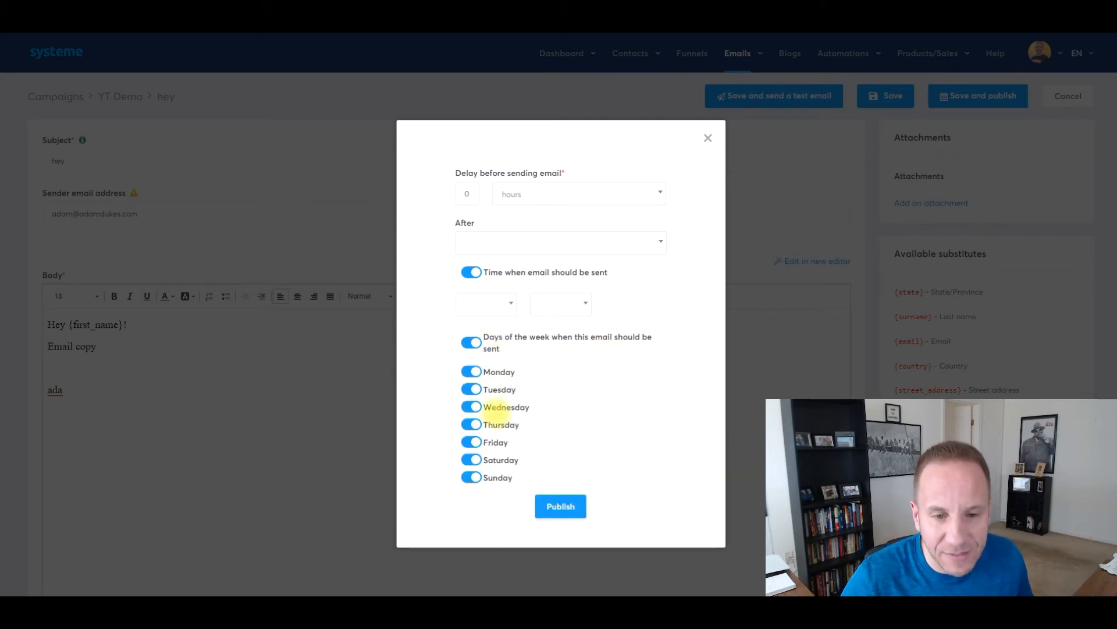
click(472, 478)
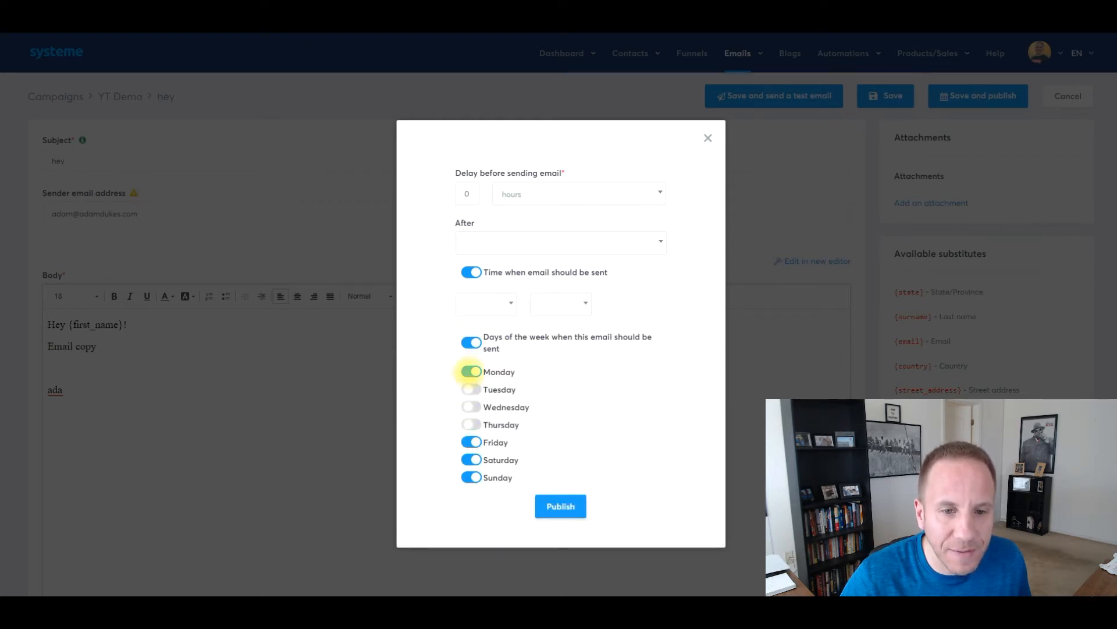
click(471, 371)
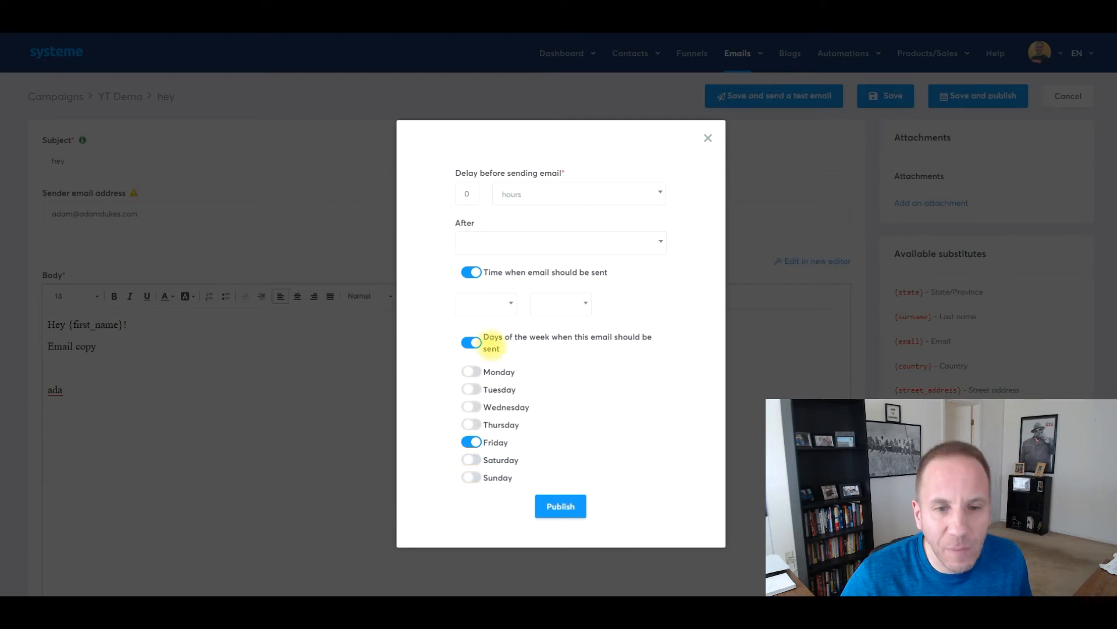
click(487, 304)
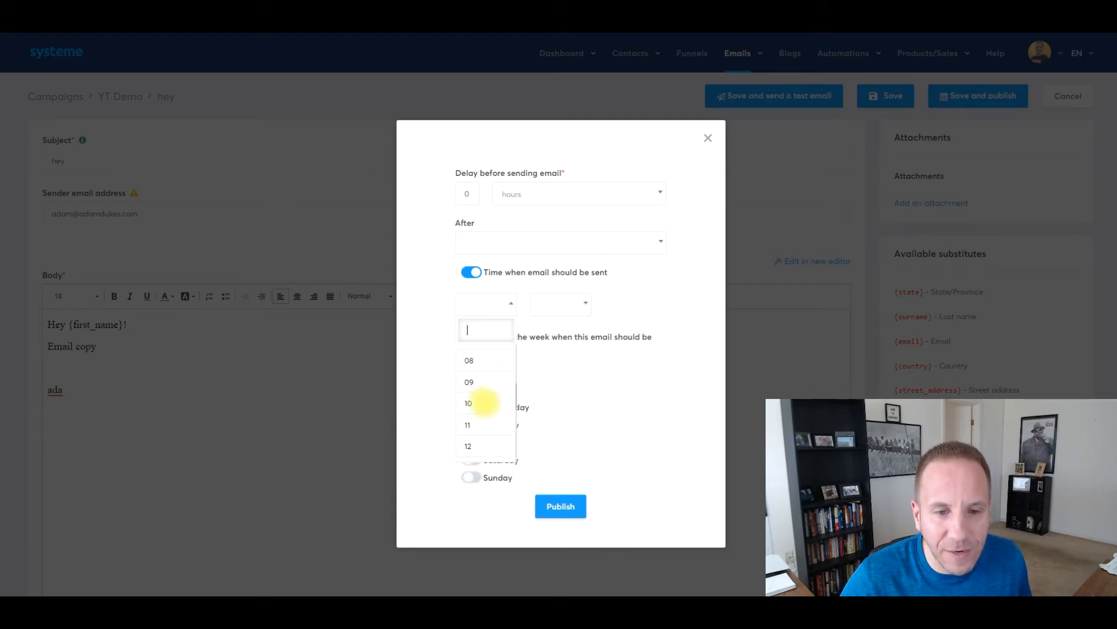
click(469, 360)
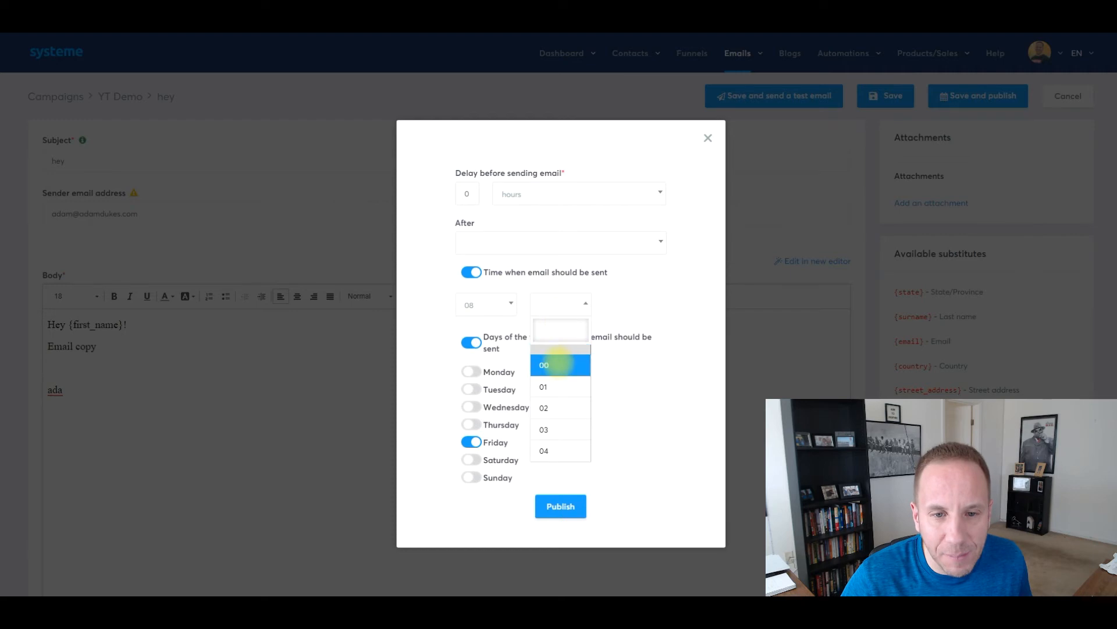
click(543, 364)
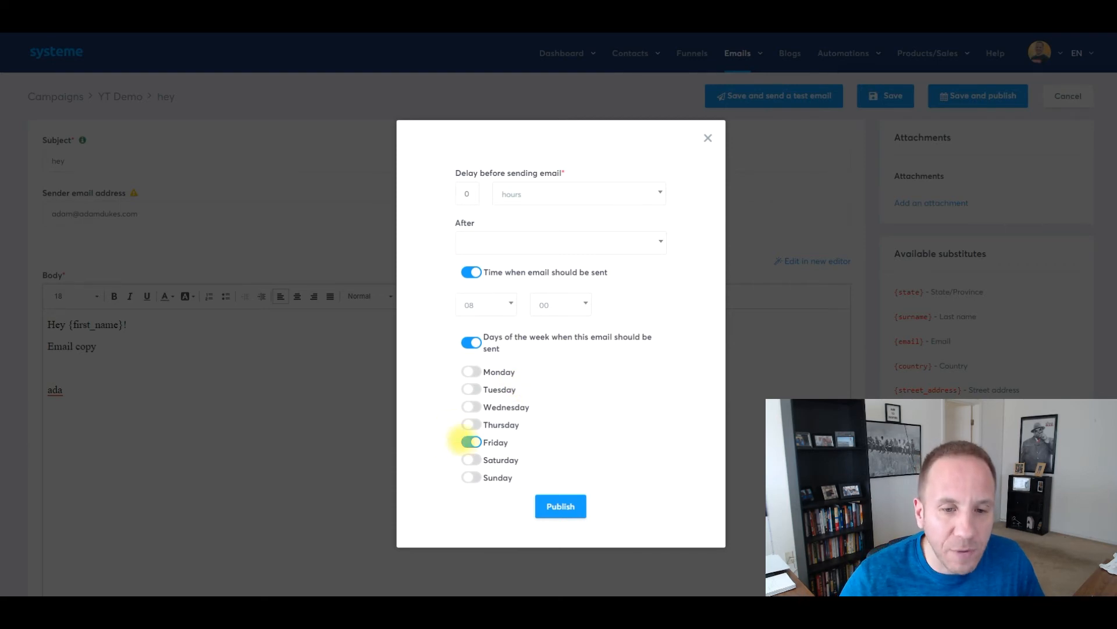
Remove the Friday and send-time restrictions, leaving only the zero delay
click(470, 442)
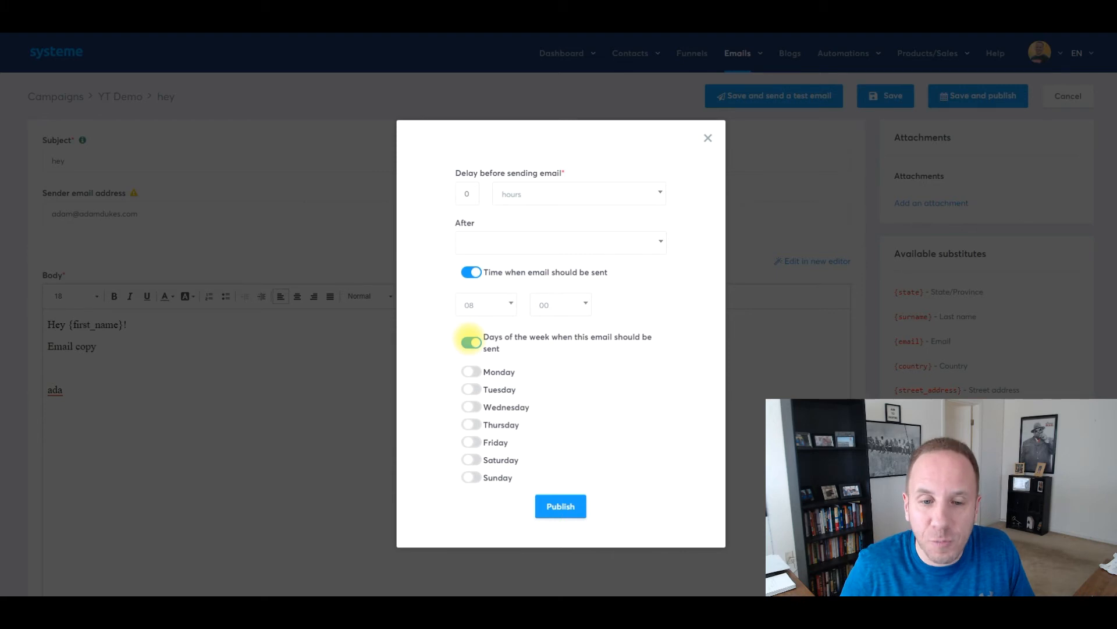
click(470, 271)
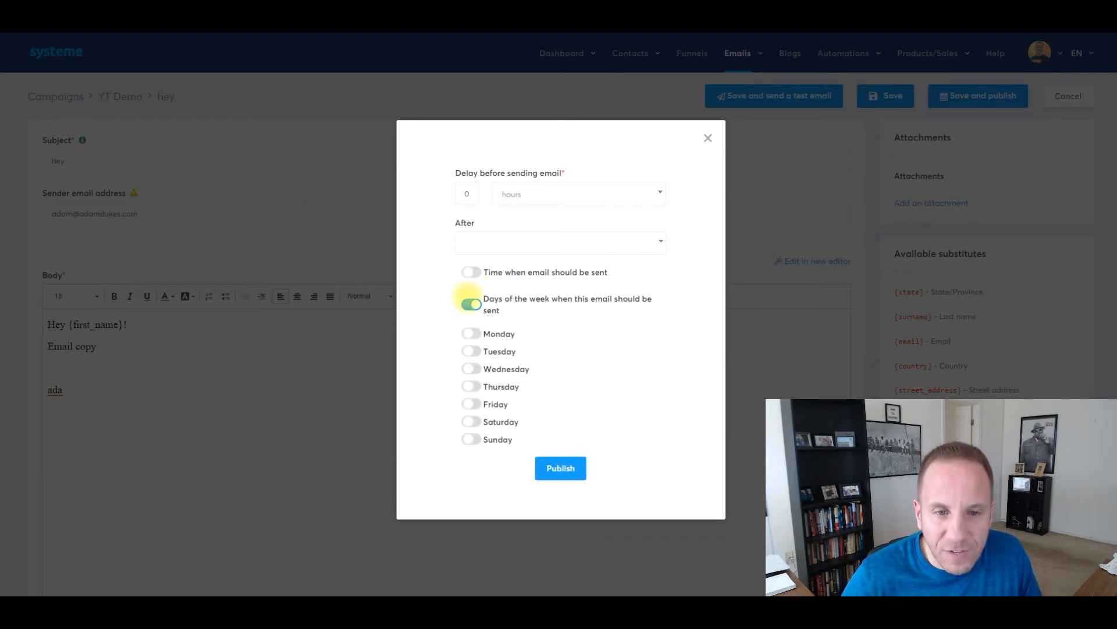
click(470, 304)
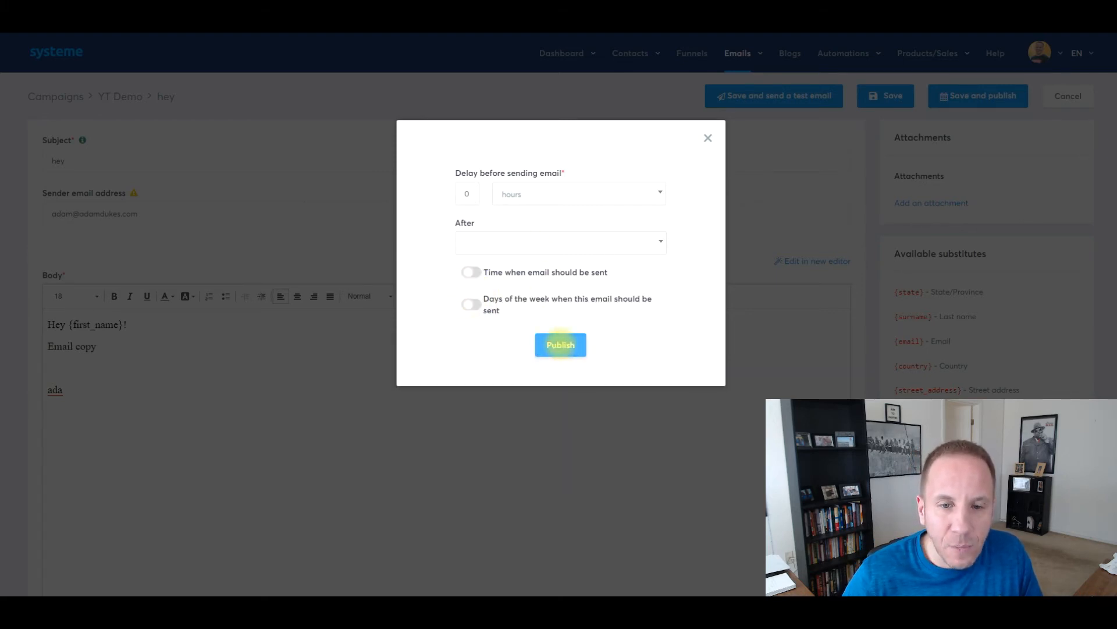
Publish the hey email, then open and dismiss its empty side note in the campaign list
click(560, 345)
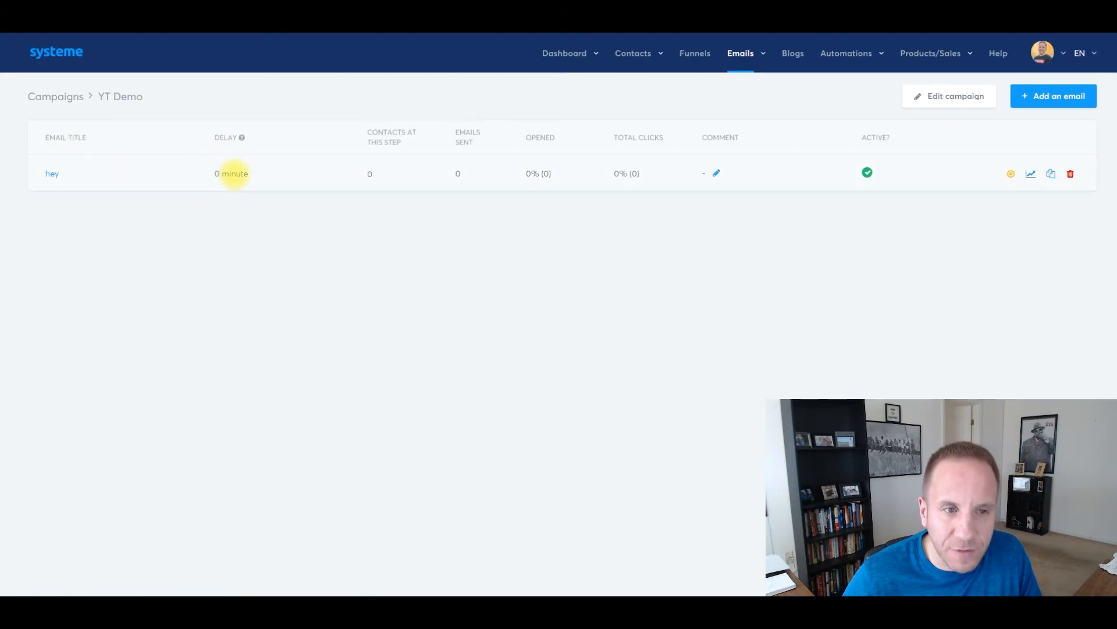
mouse_move(391, 138)
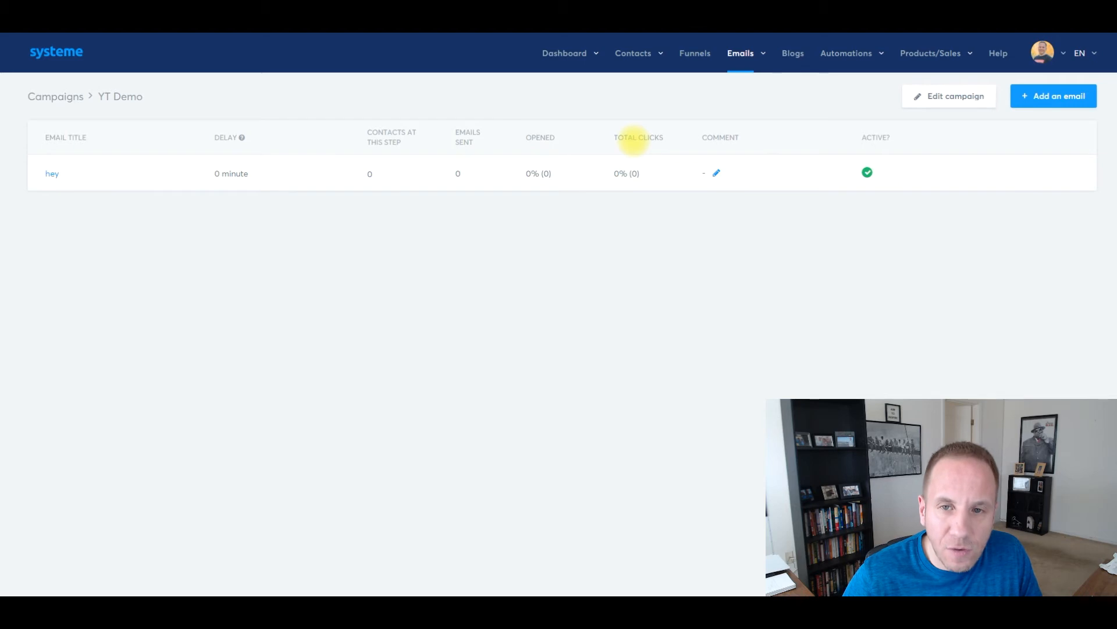
click(717, 172)
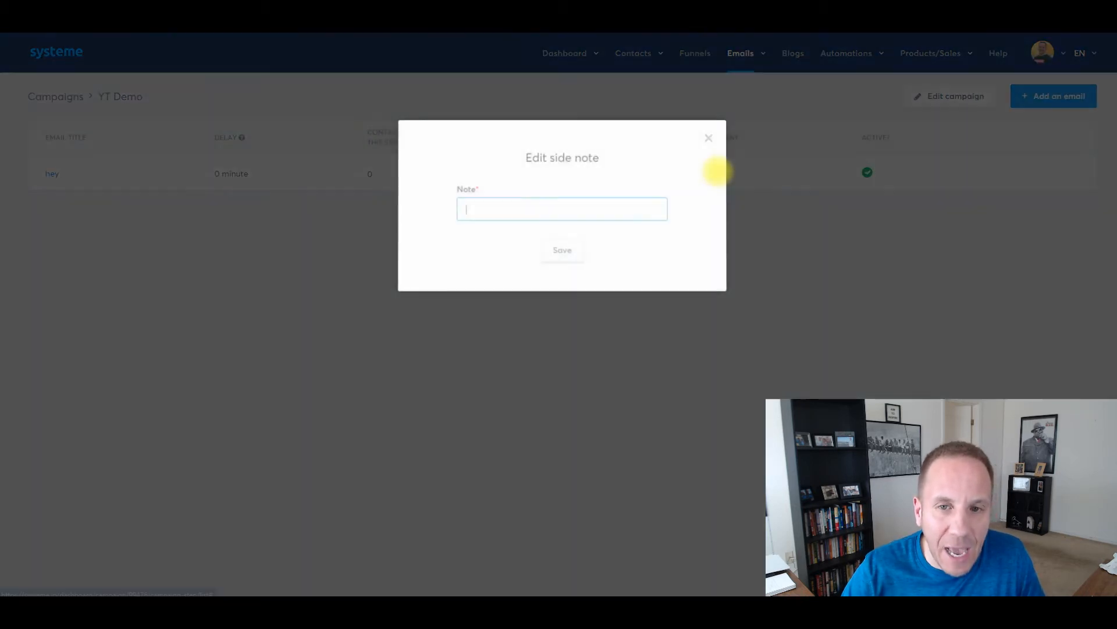
click(562, 250)
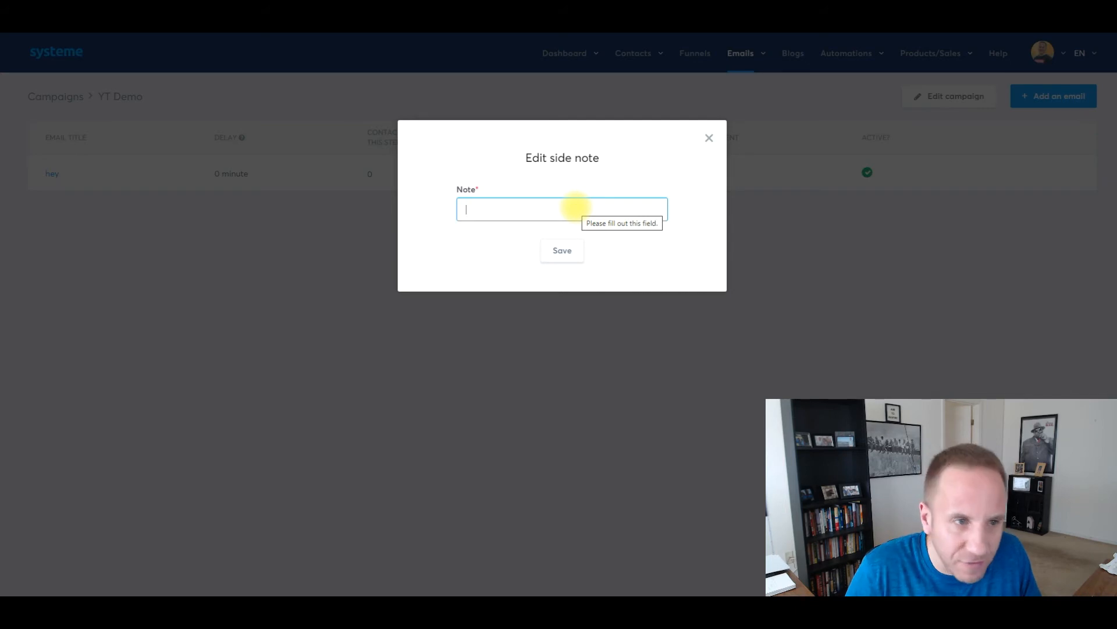
mouse_move(548, 192)
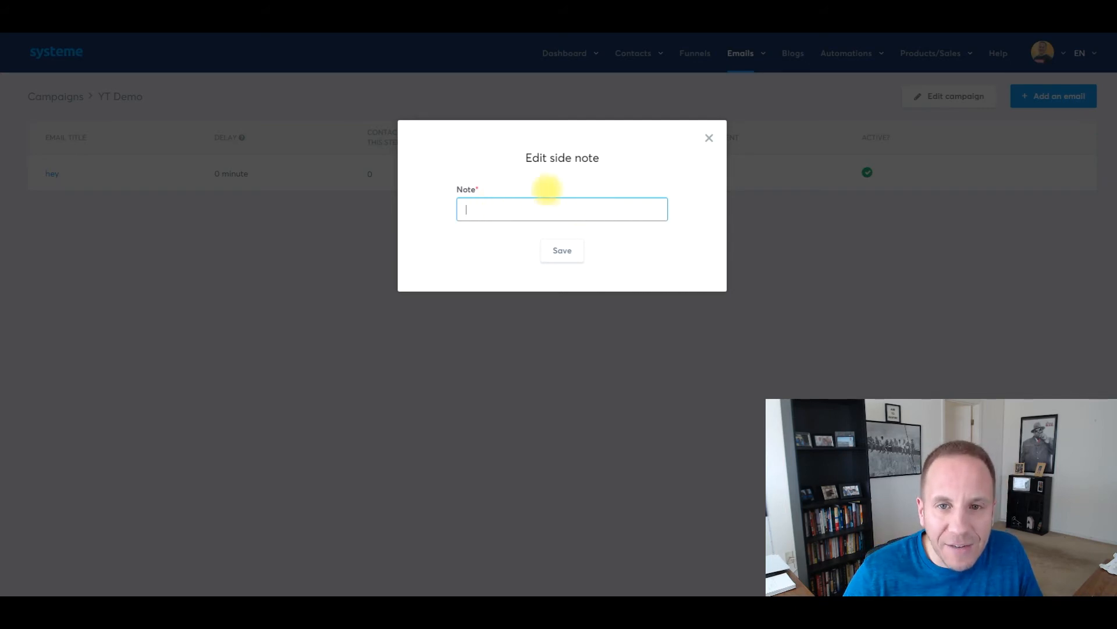
click(709, 138)
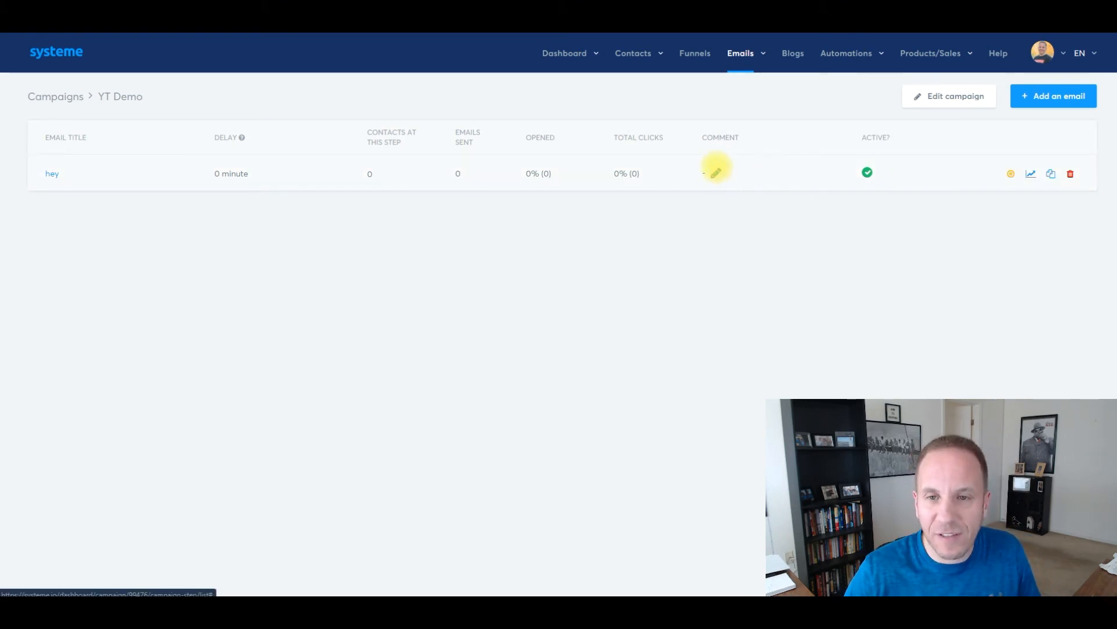
mouse_move(867, 172)
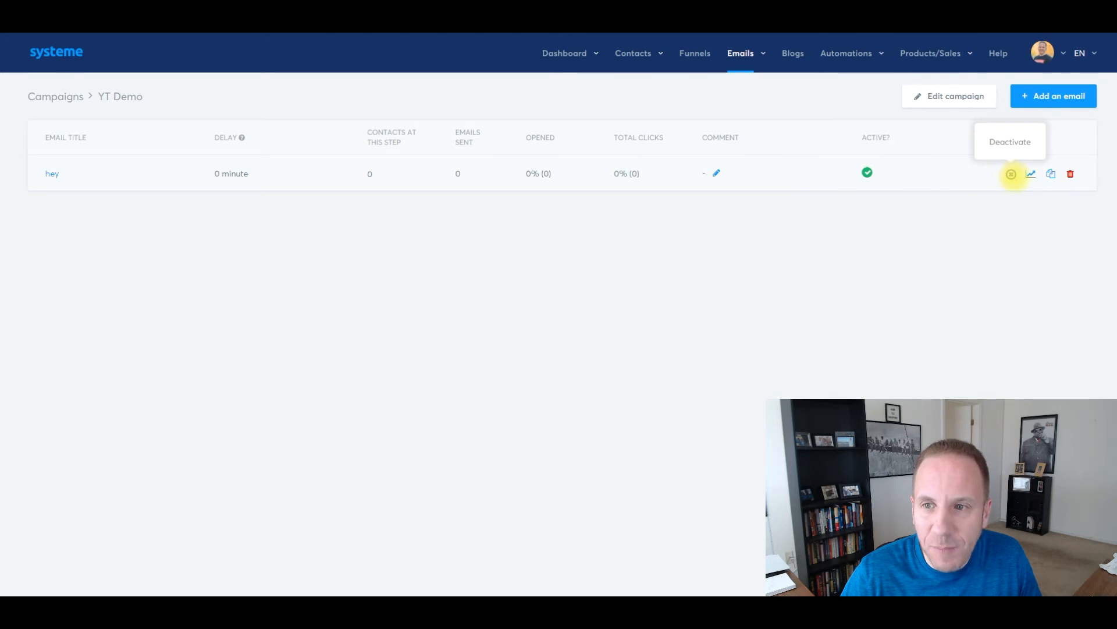
mouse_move(1030, 174)
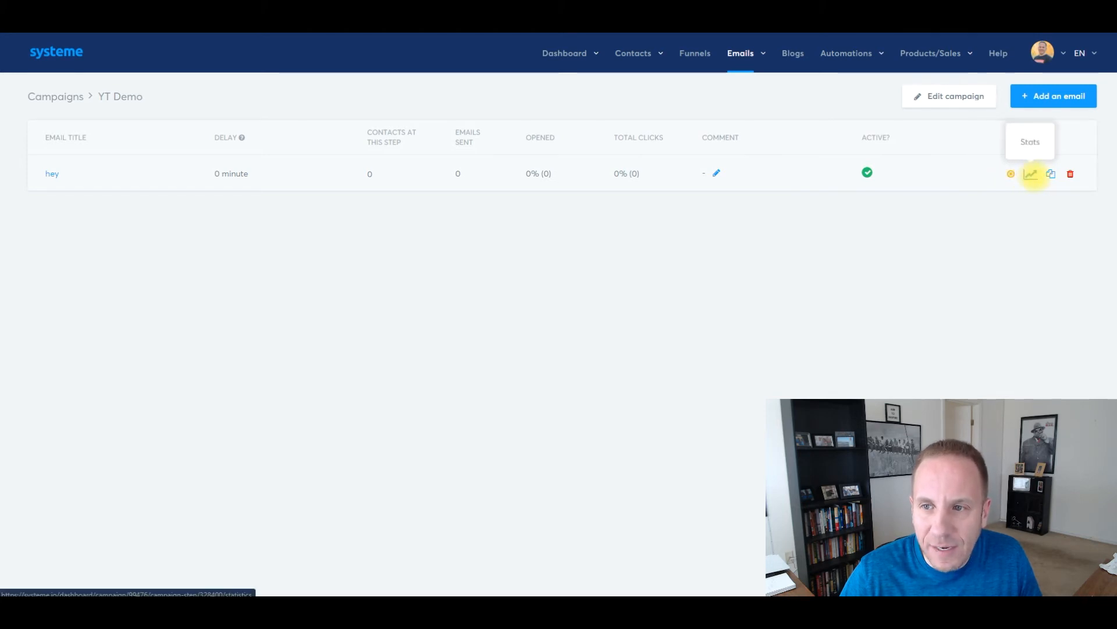
mouse_move(1071, 173)
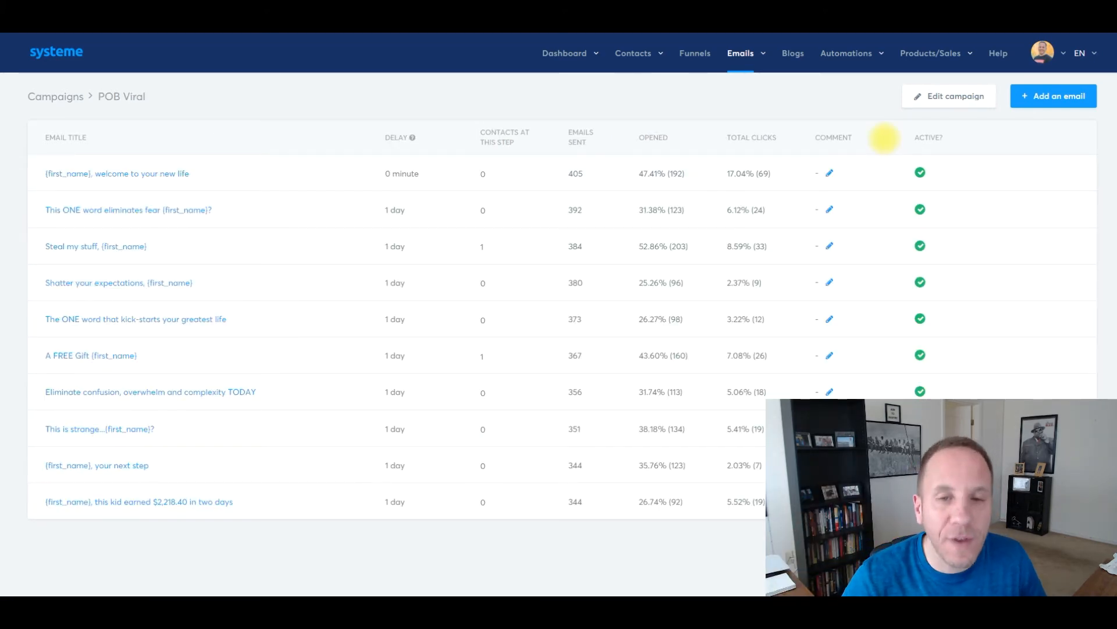
mouse_move(293, 209)
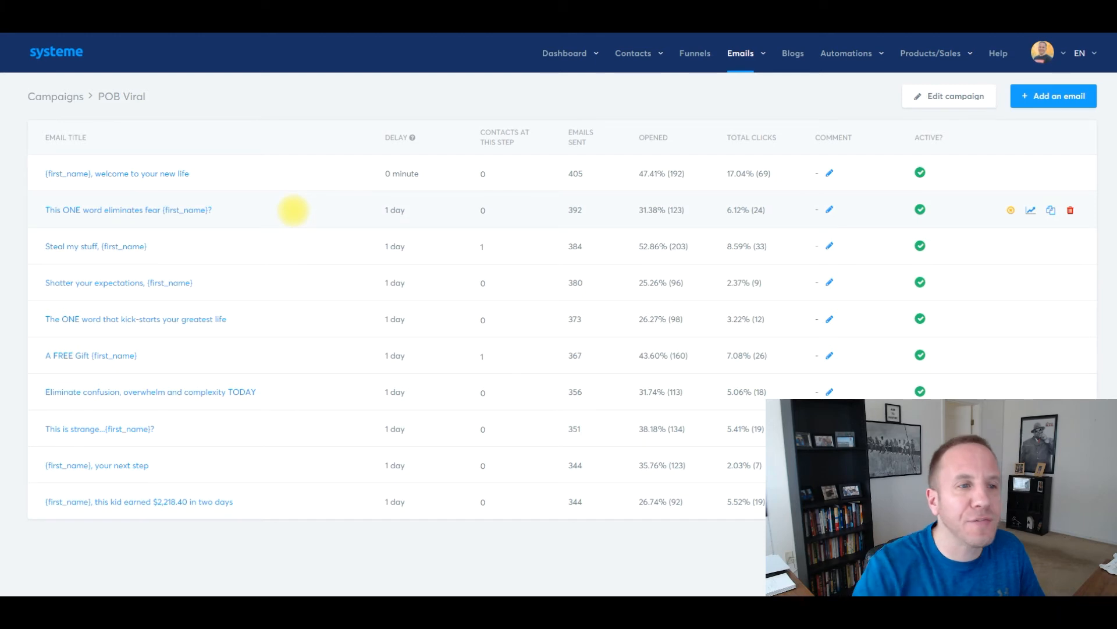
mouse_move(283, 205)
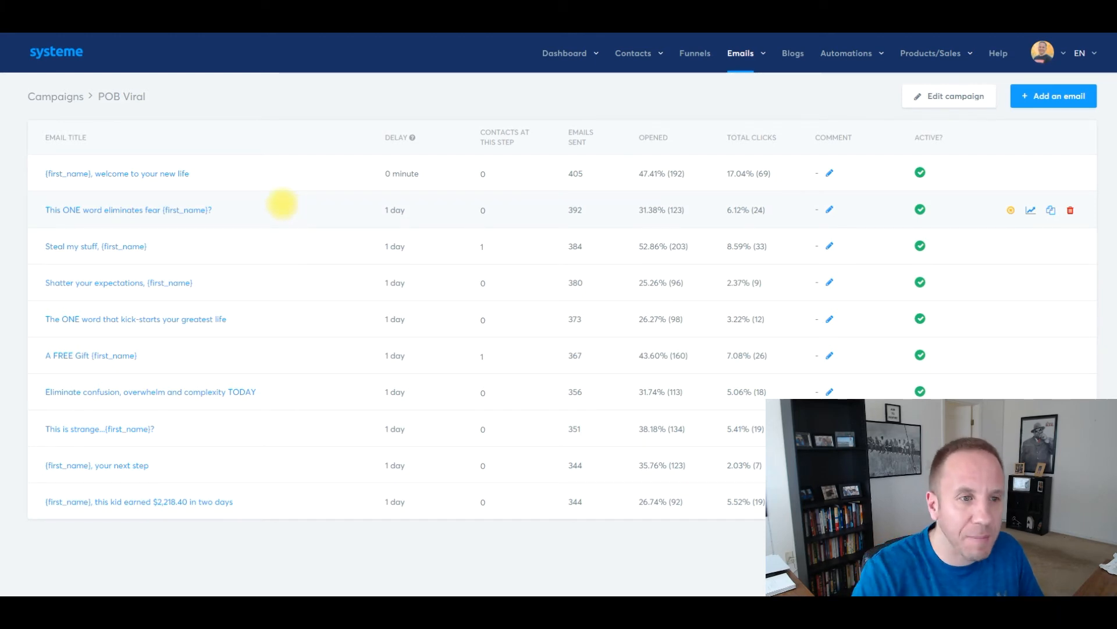
mouse_move(67, 173)
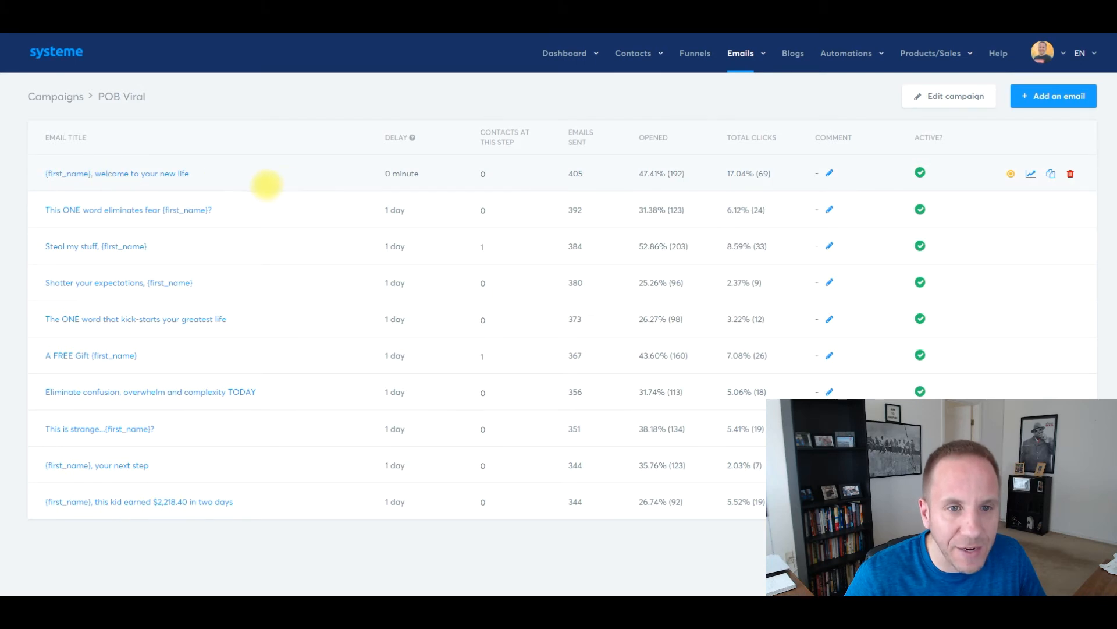
mouse_move(496, 177)
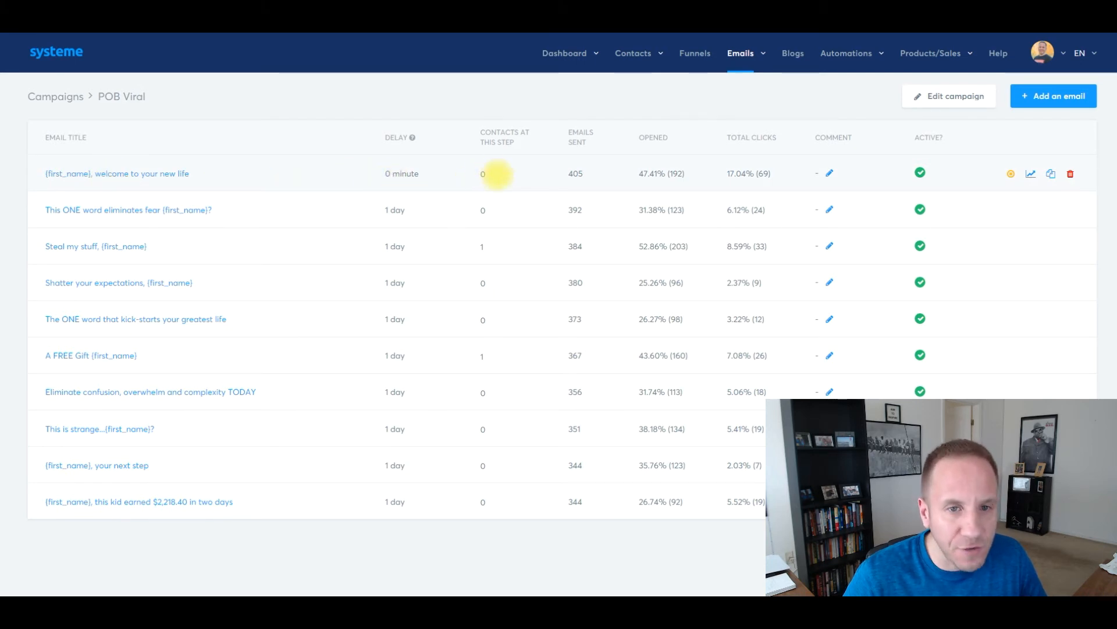
mouse_move(575, 173)
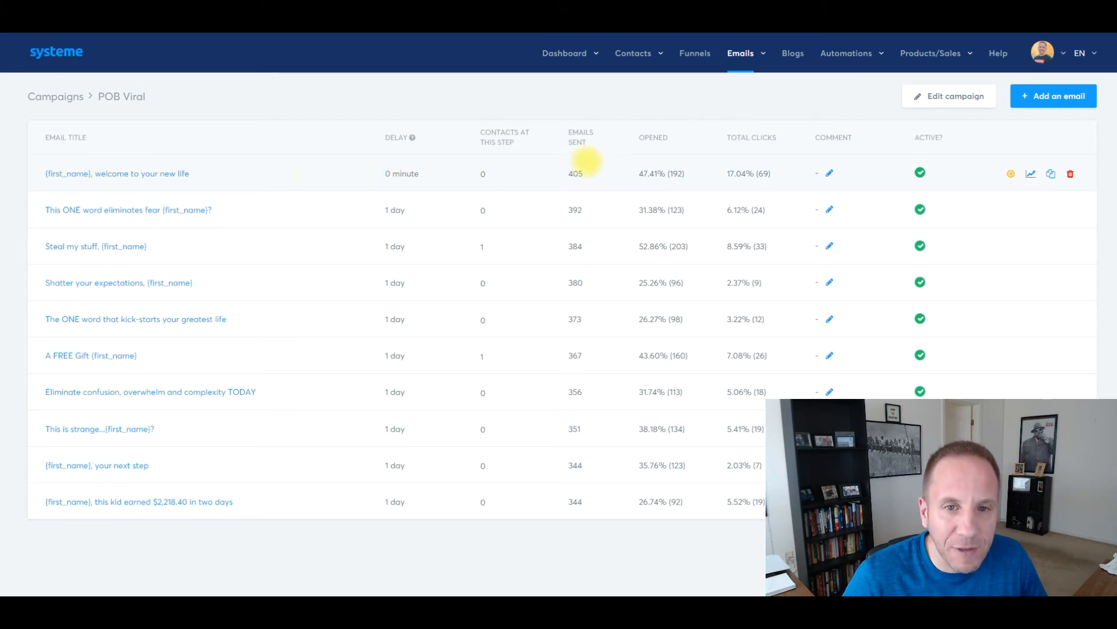
mouse_move(634, 181)
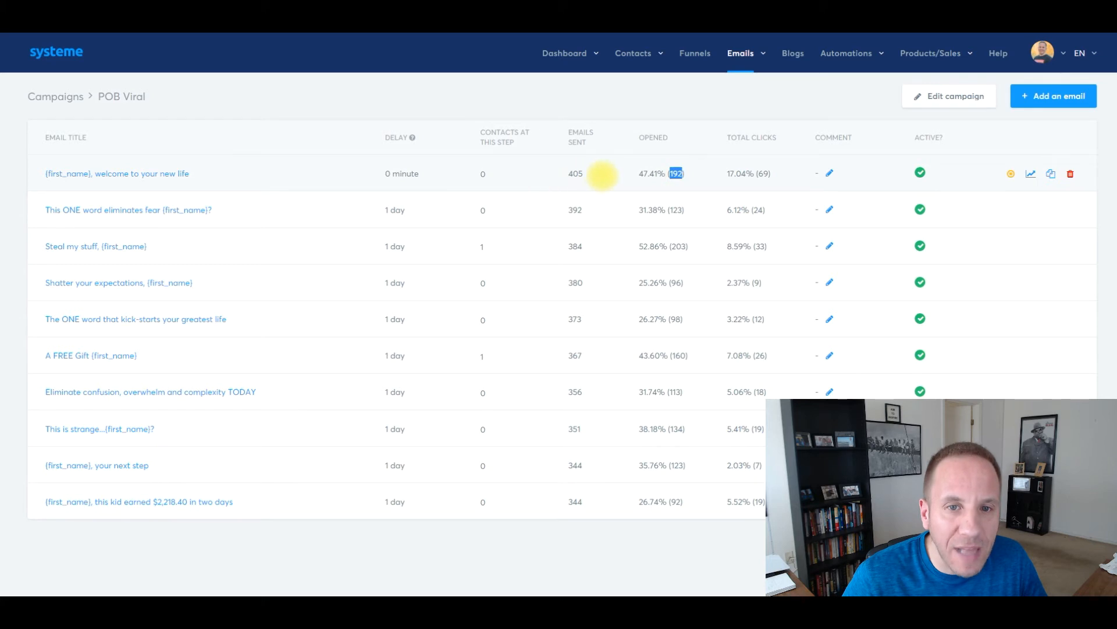
mouse_move(731, 177)
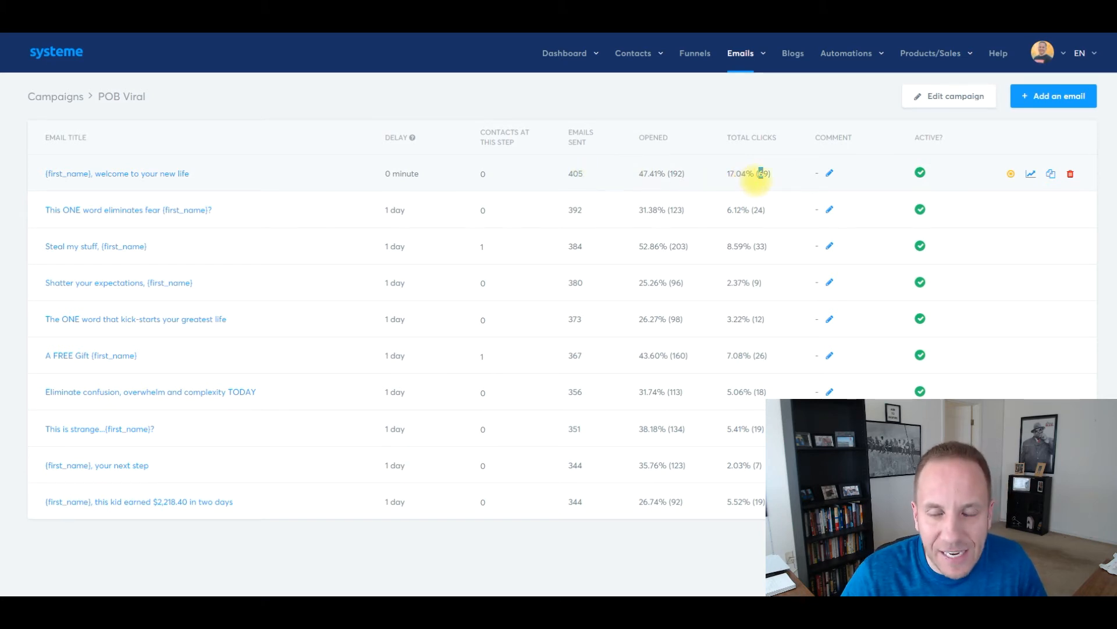
mouse_move(96, 209)
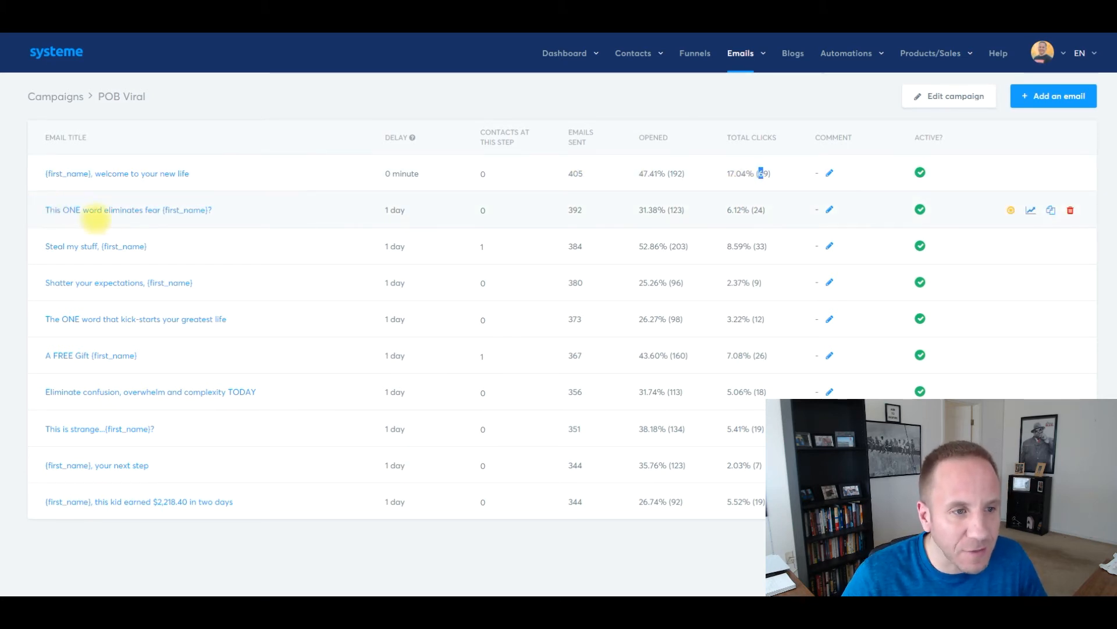
mouse_move(199, 214)
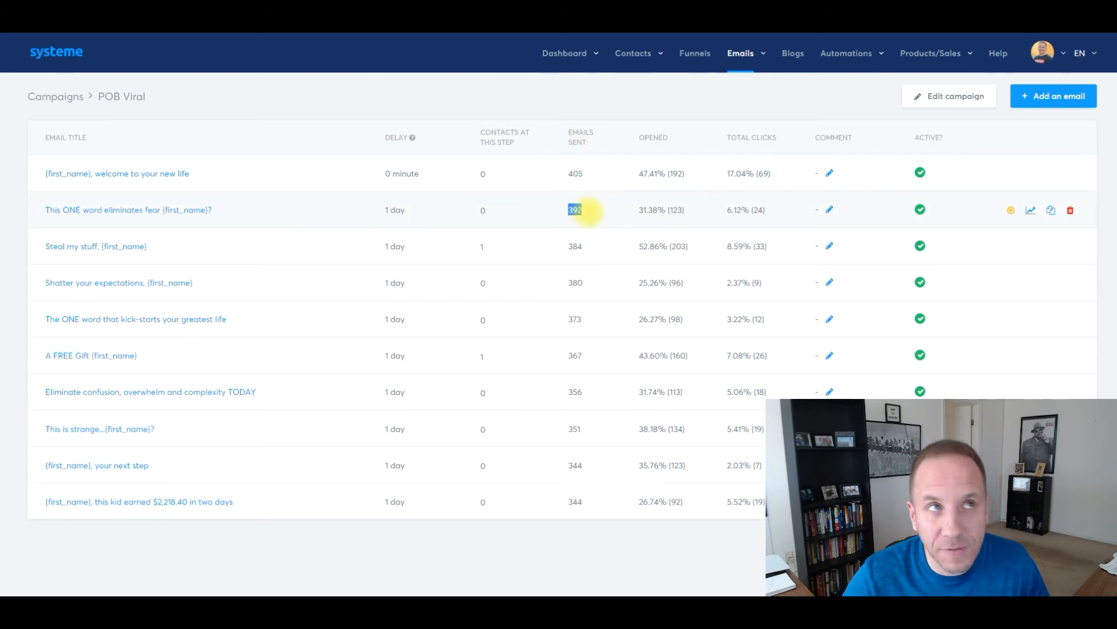
mouse_move(574, 174)
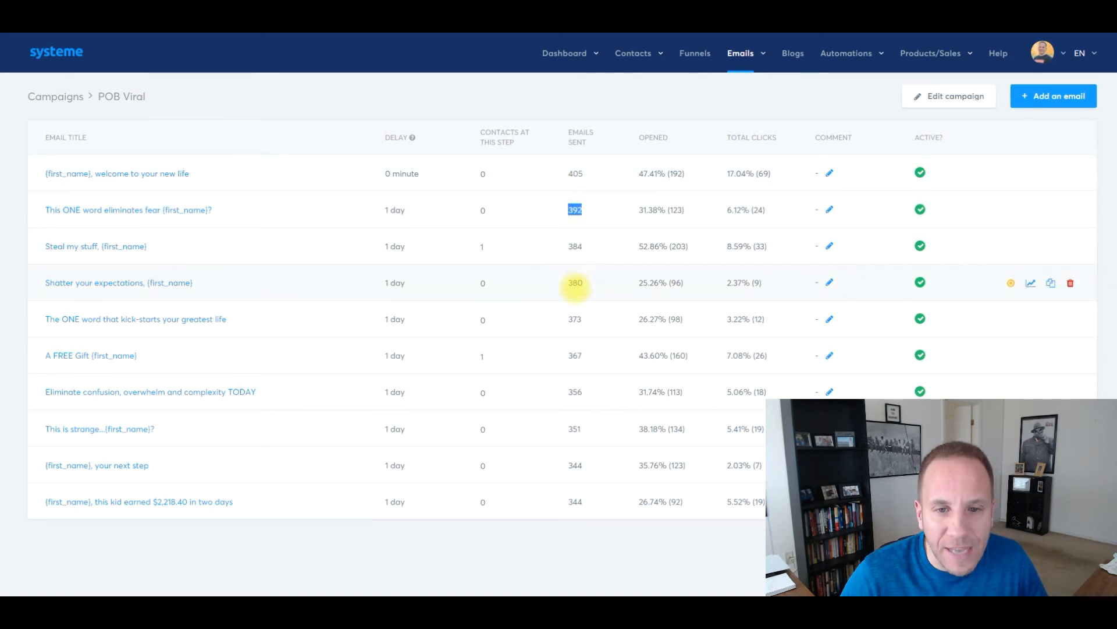
mouse_move(558, 302)
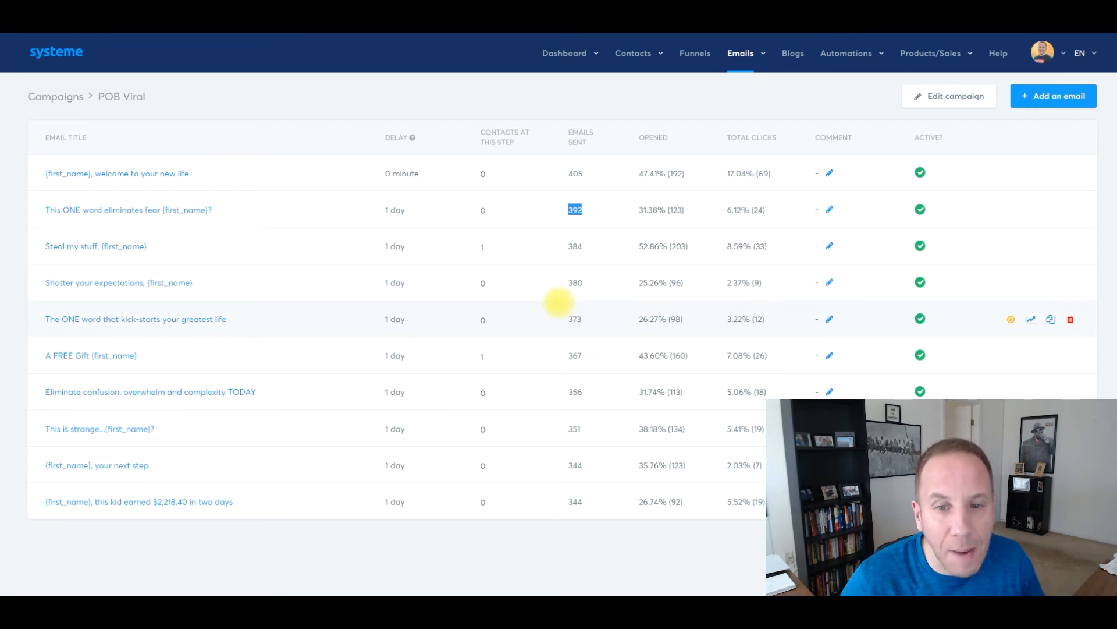
mouse_move(455, 281)
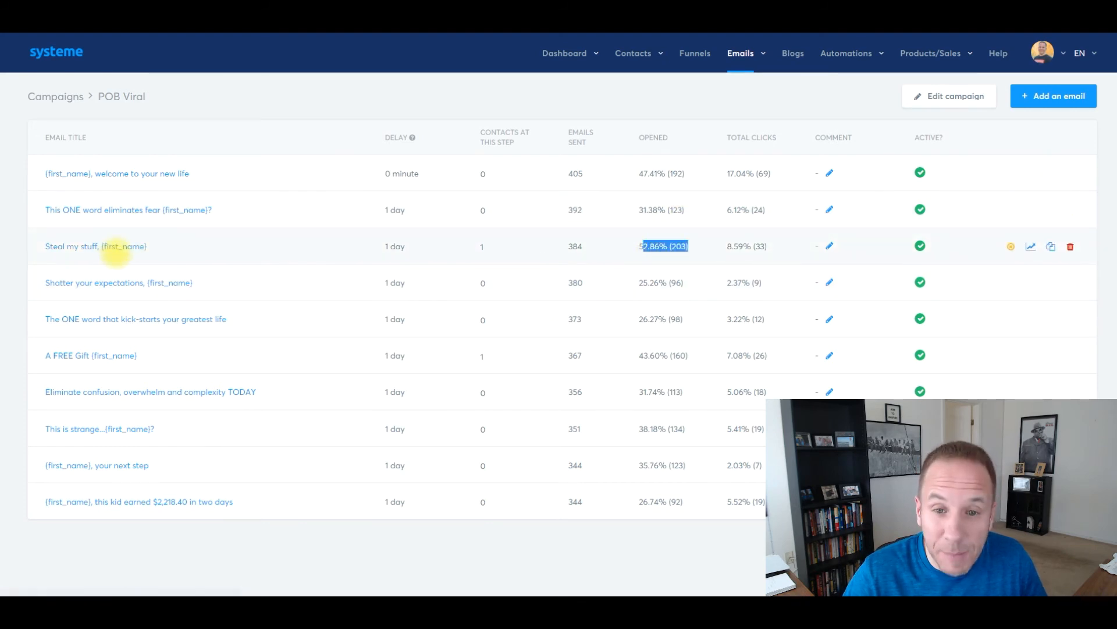
mouse_move(618, 278)
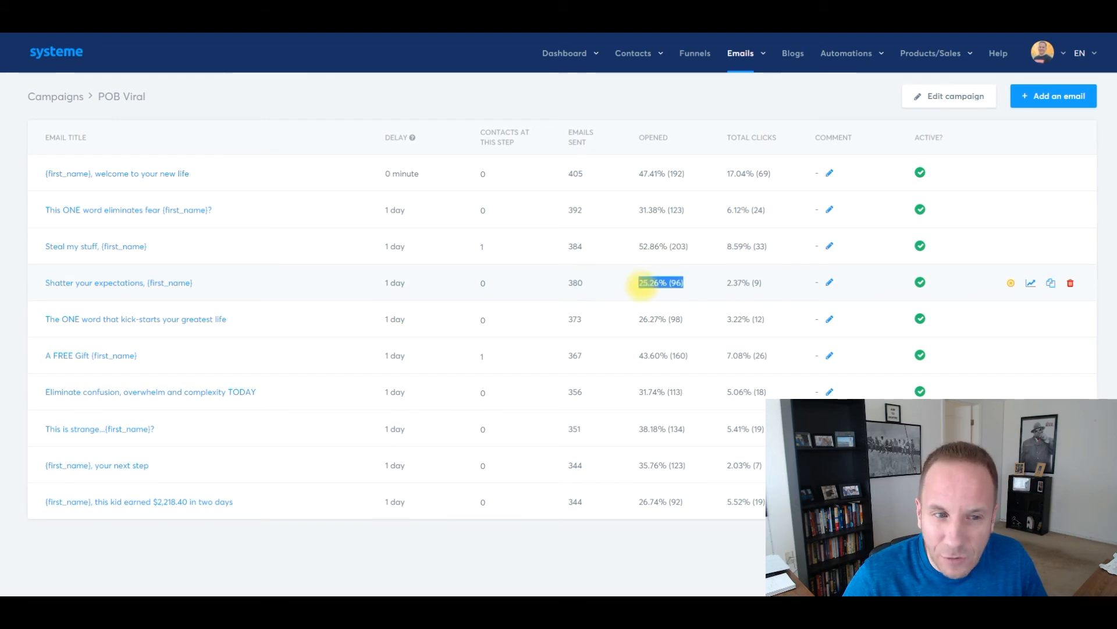
mouse_move(184, 288)
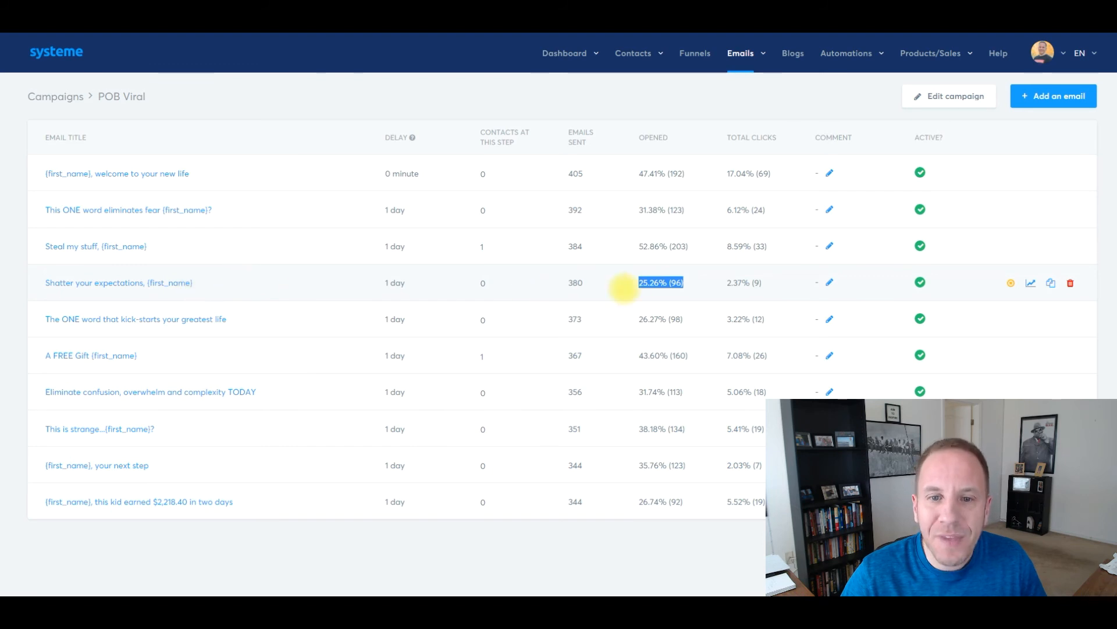
mouse_move(654, 355)
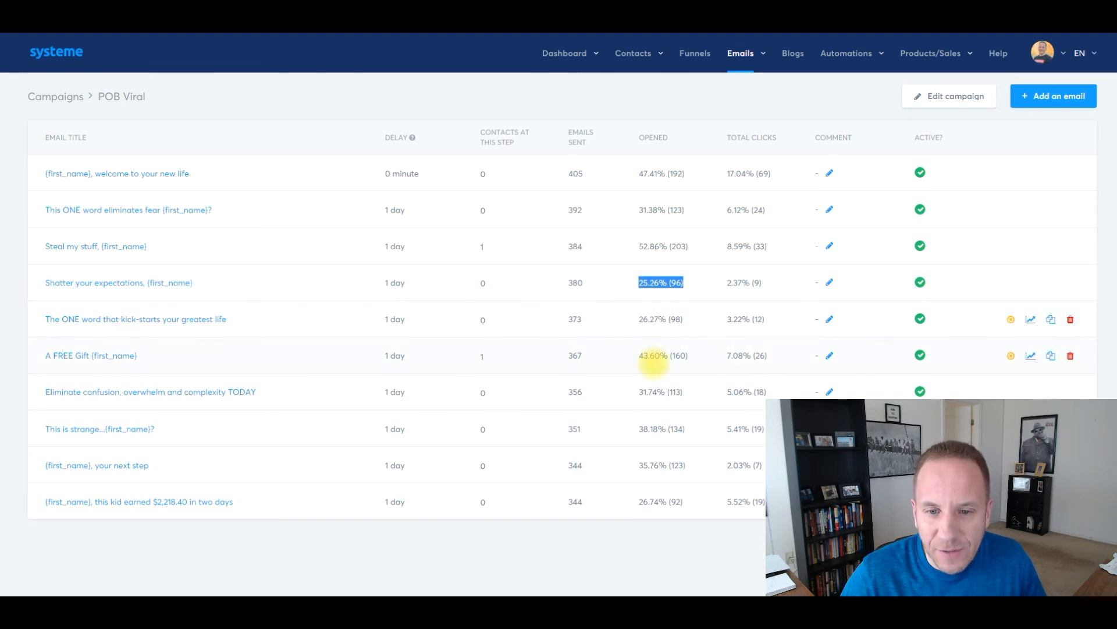
mouse_move(659, 416)
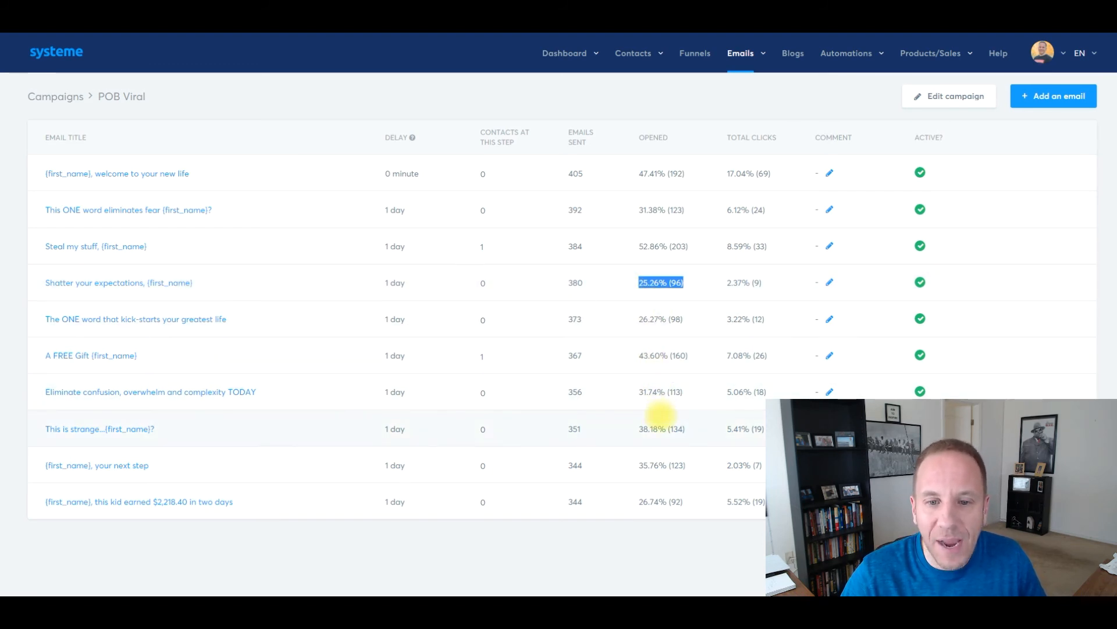
mouse_move(687, 246)
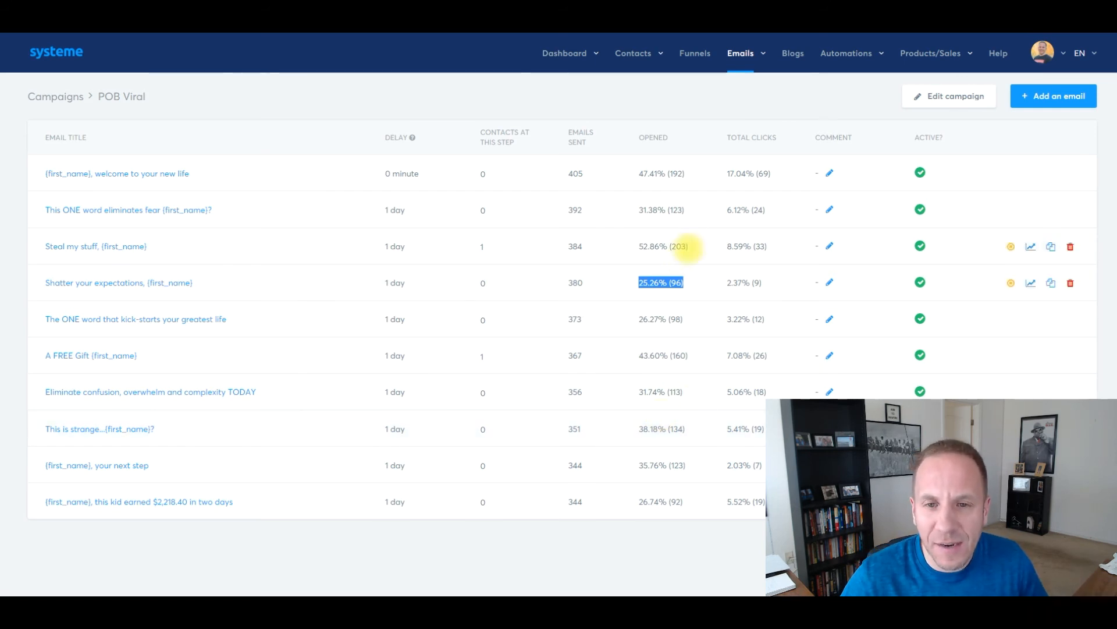
mouse_move(658, 299)
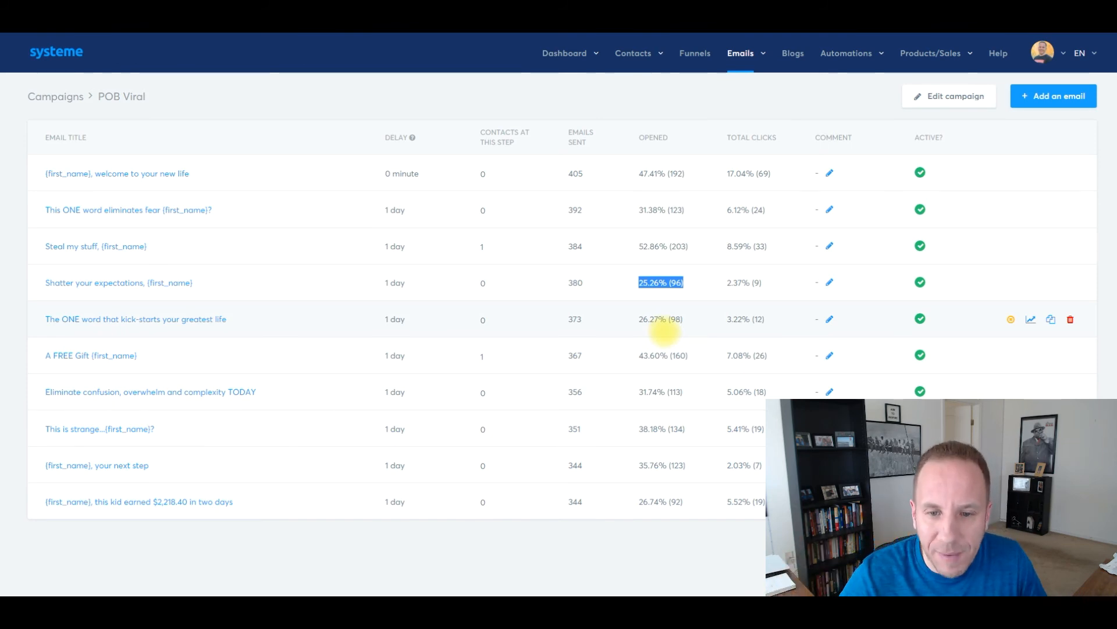
mouse_move(648, 428)
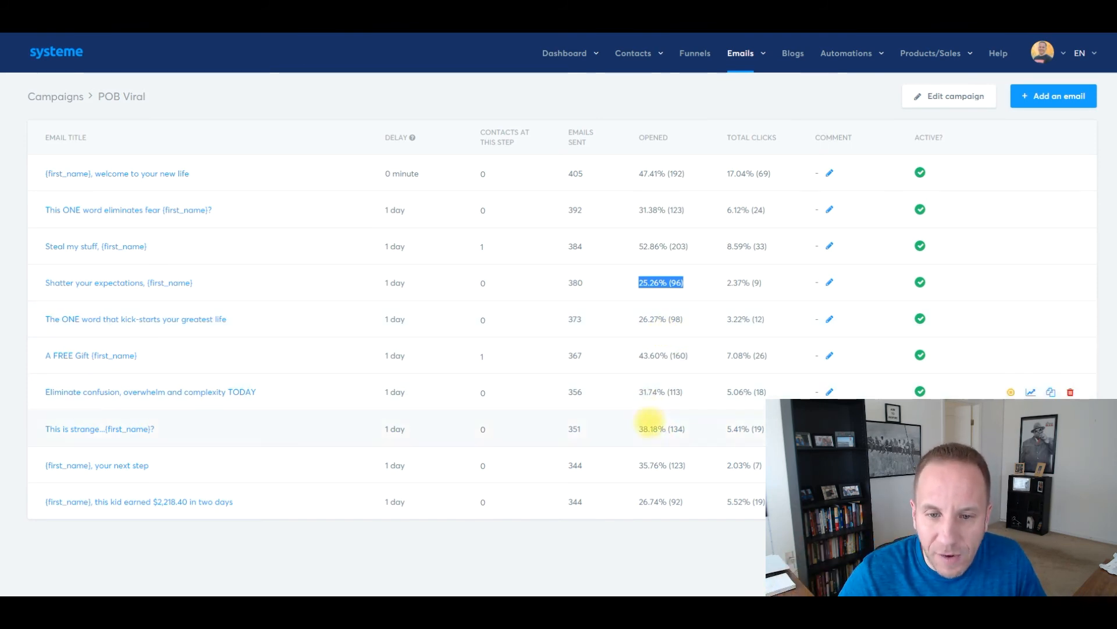